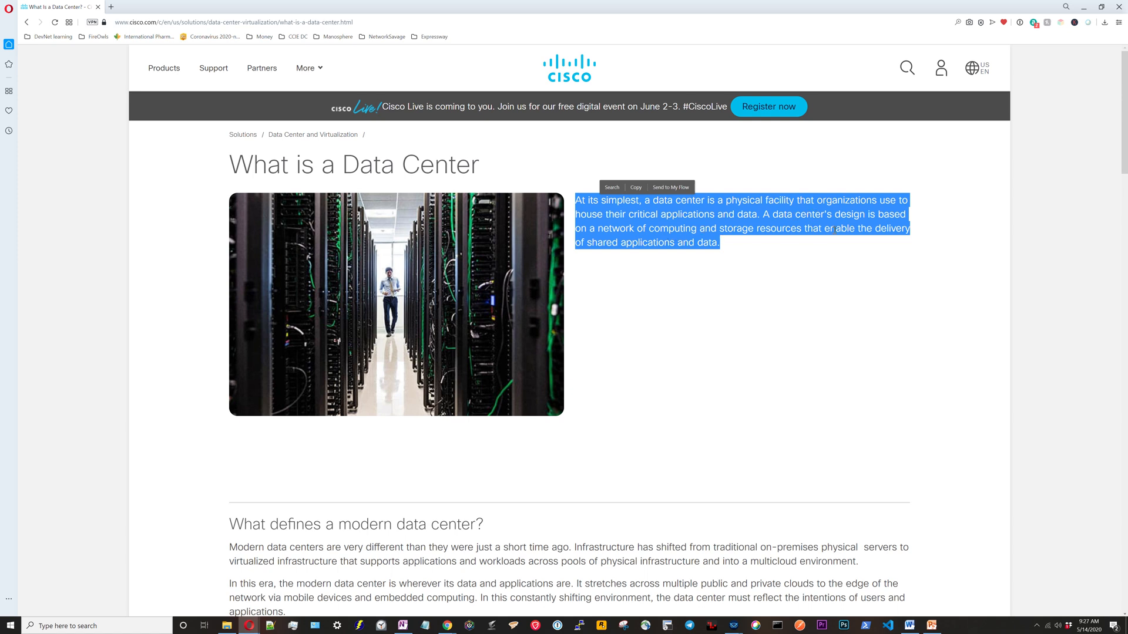
mouse_move(780, 306)
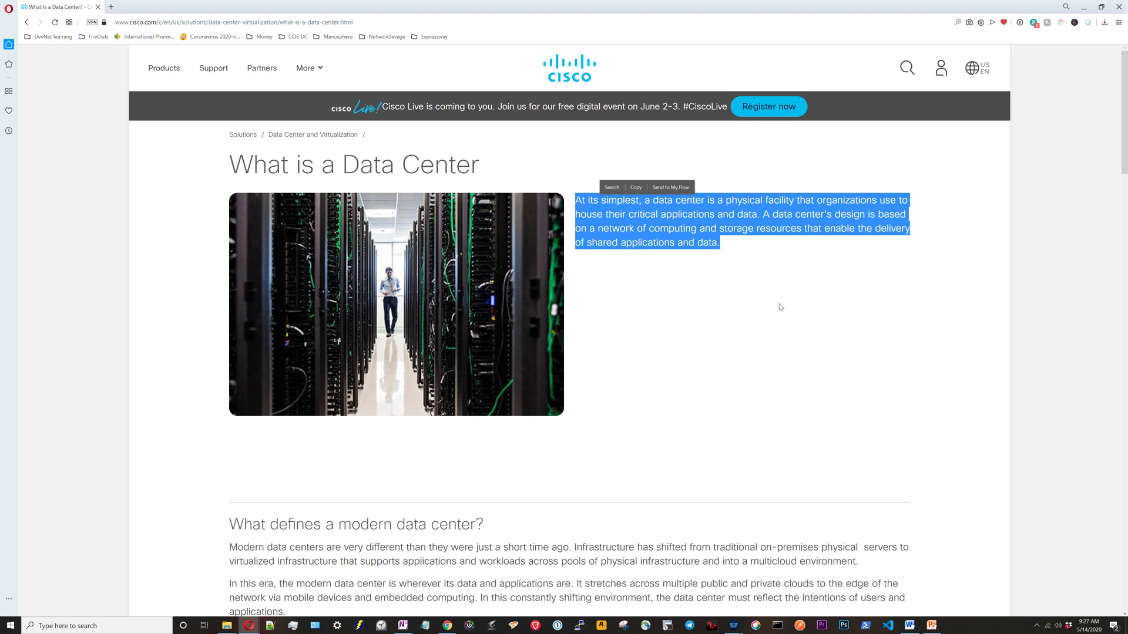
- Scroll to the 'What defines a modern data center?' and business importance sections
scroll("down", 3)
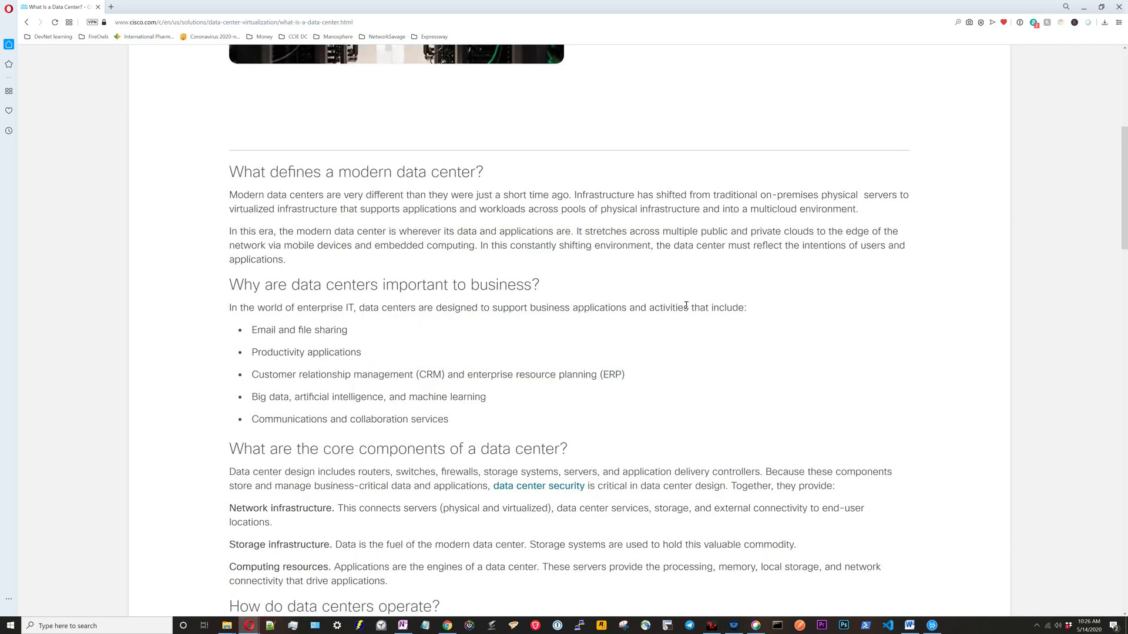
mouse_move(742, 246)
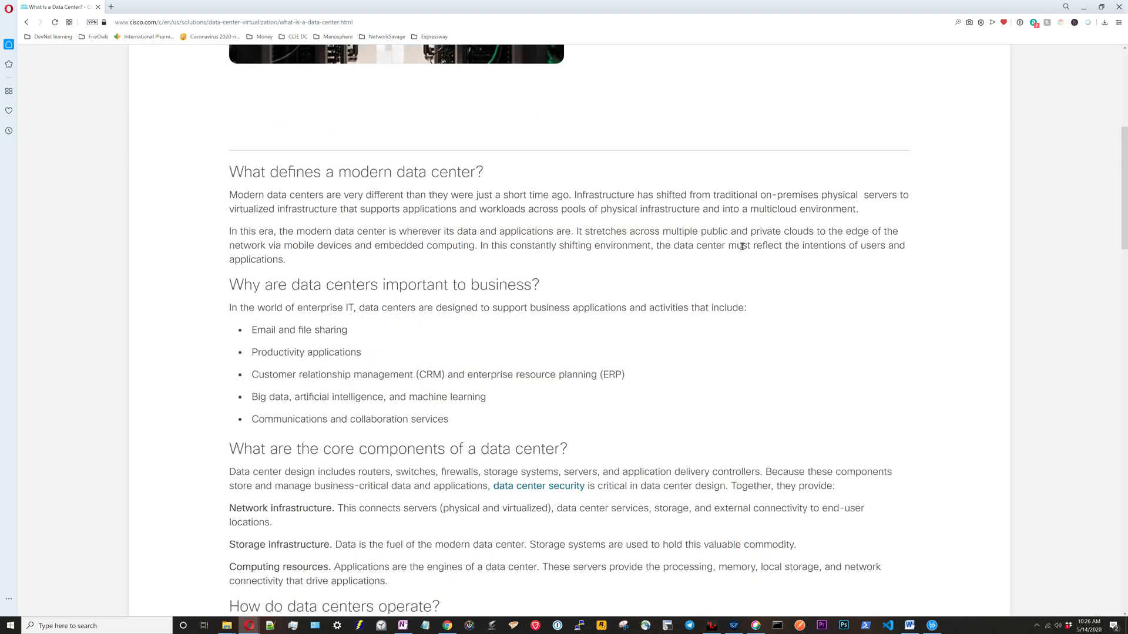
mouse_move(754, 242)
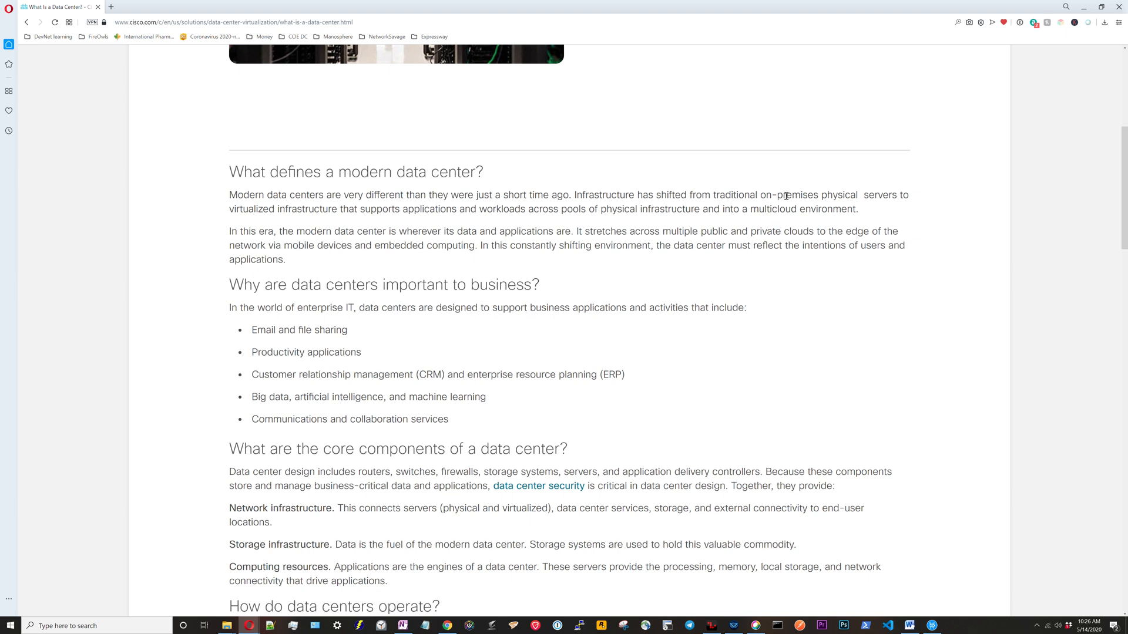
mouse_move(284, 232)
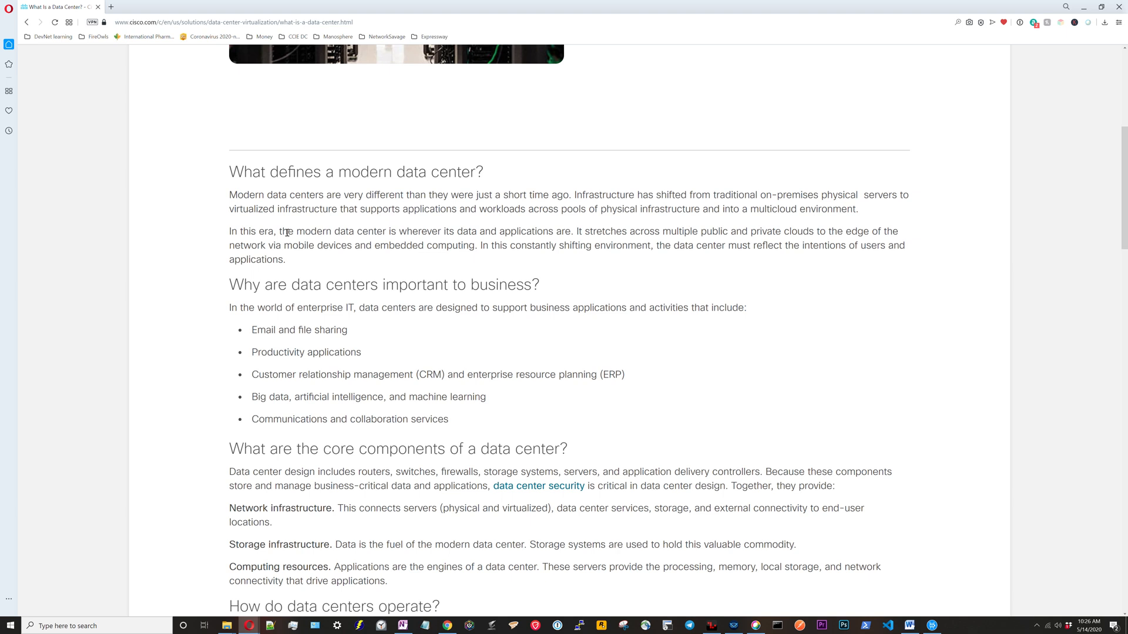
mouse_move(643, 209)
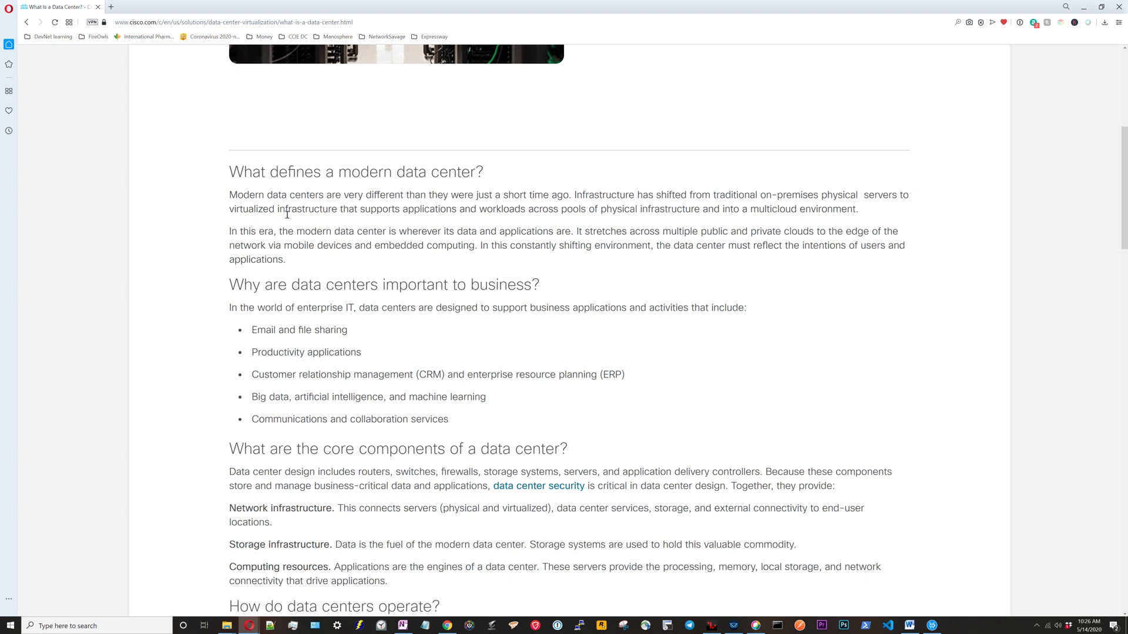
mouse_move(369, 219)
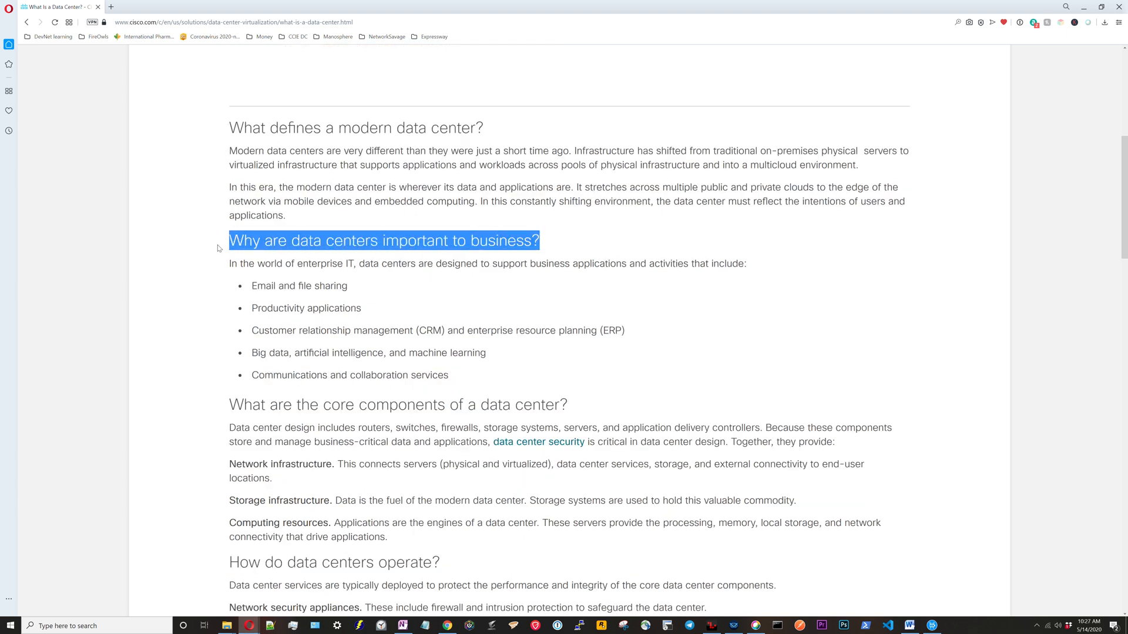
- Scroll to 'What are the core components of a data center?' and clear the heading selection
right_click(360, 240)
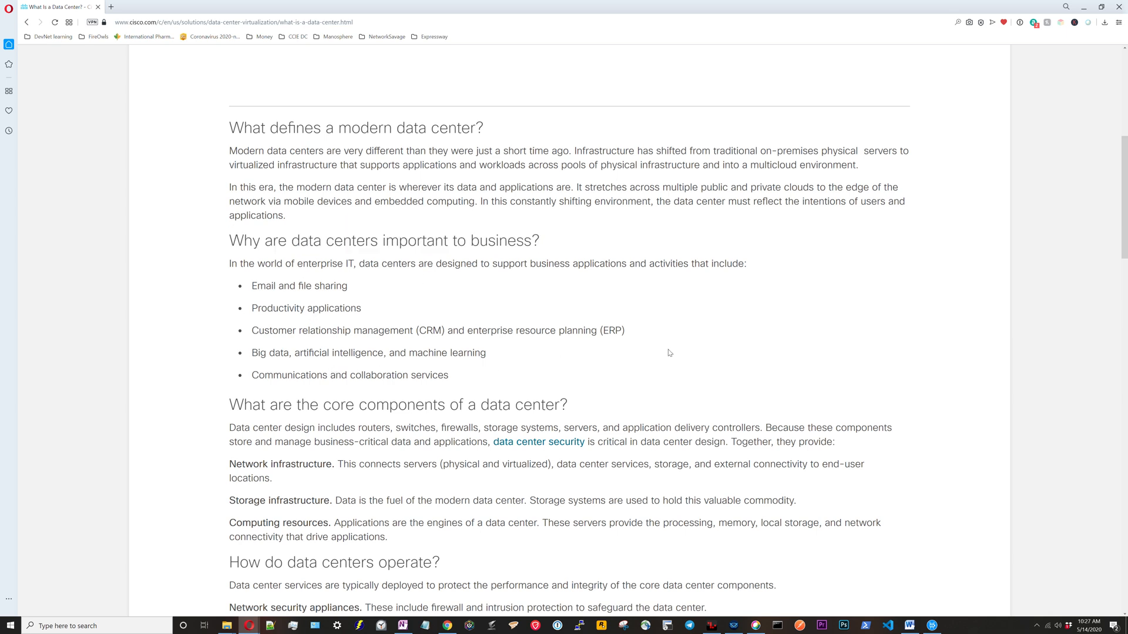
scroll("down", 3)
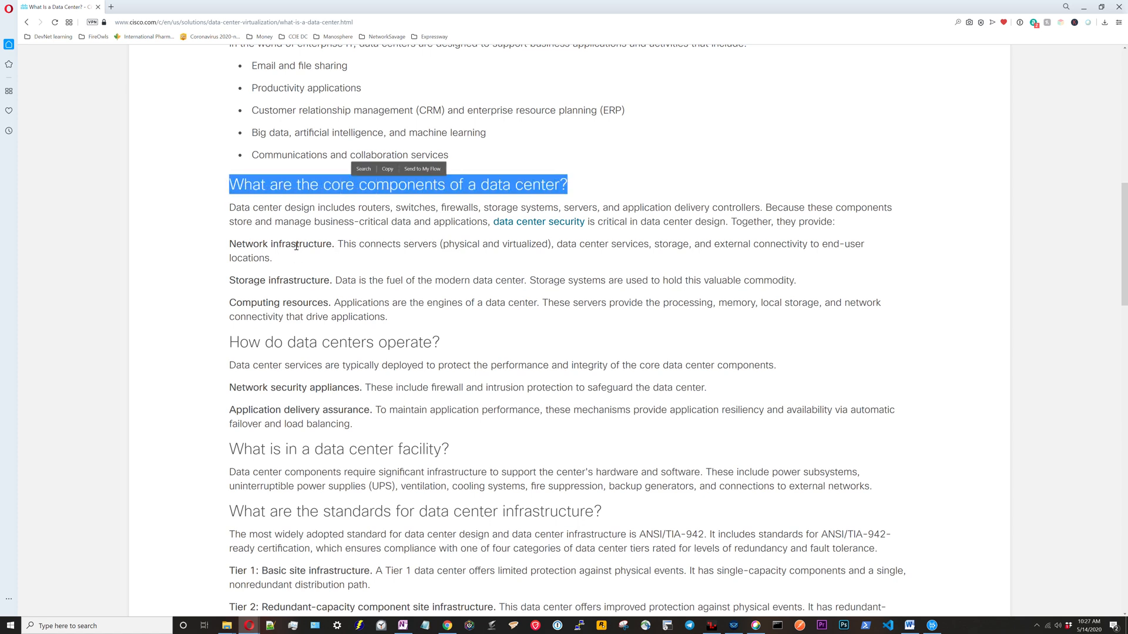
mouse_move(321, 309)
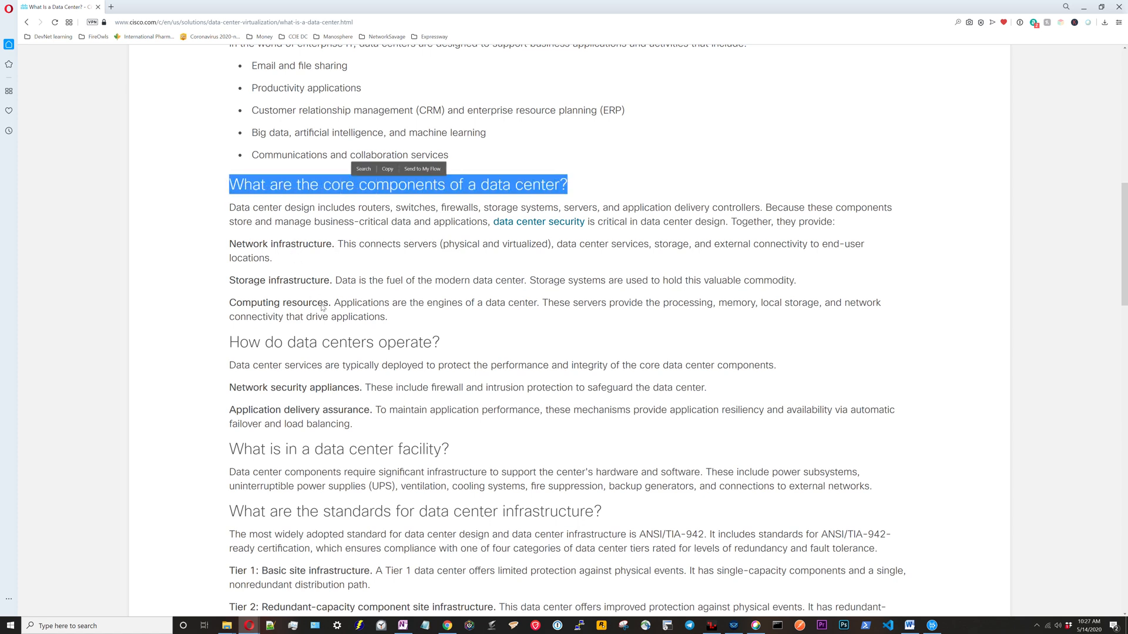
left_click(328, 249)
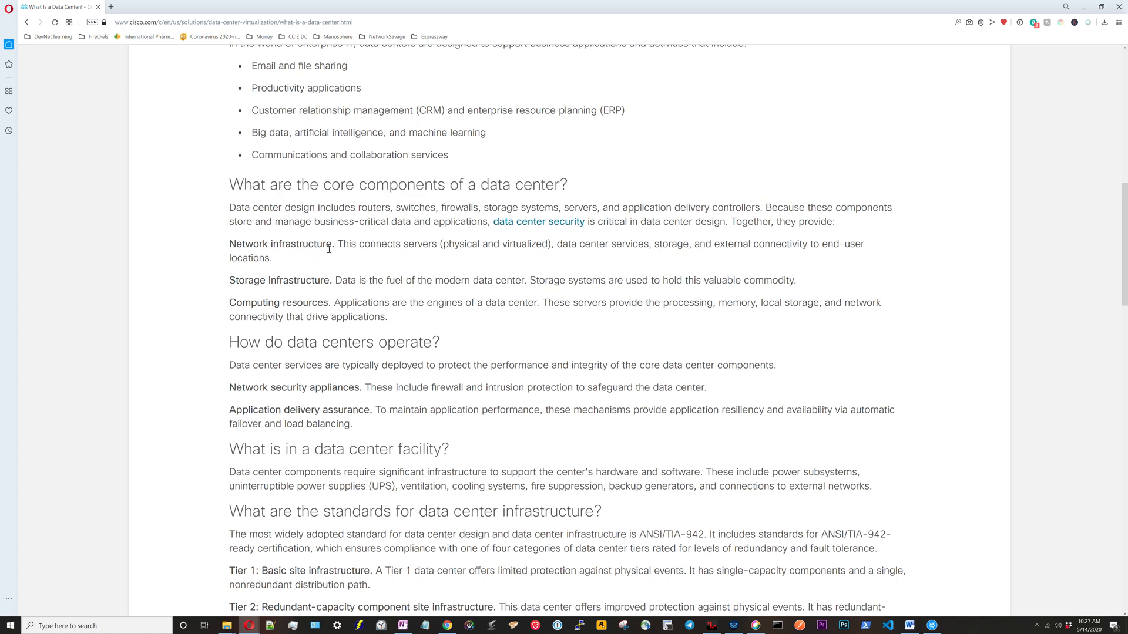
mouse_move(625, 248)
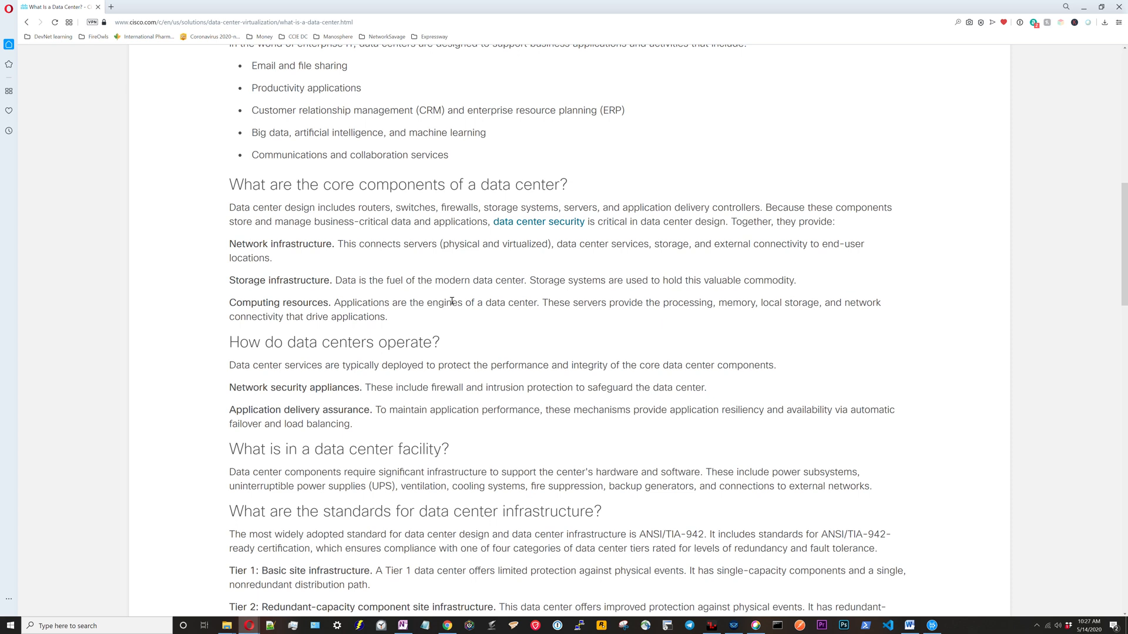
mouse_move(501, 308)
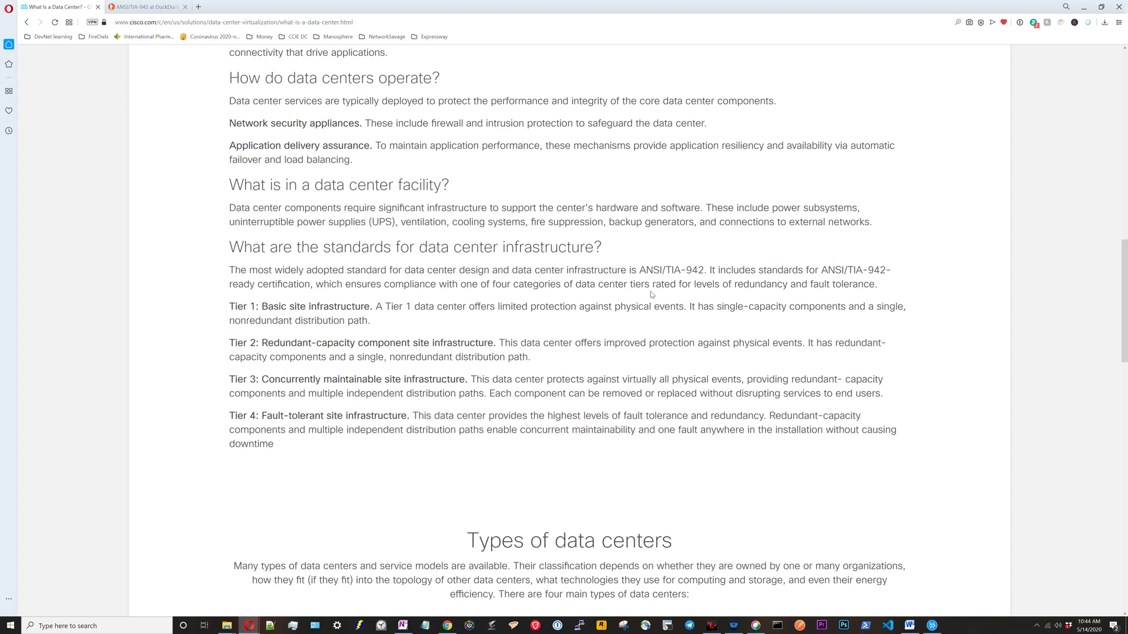
mouse_move(841, 289)
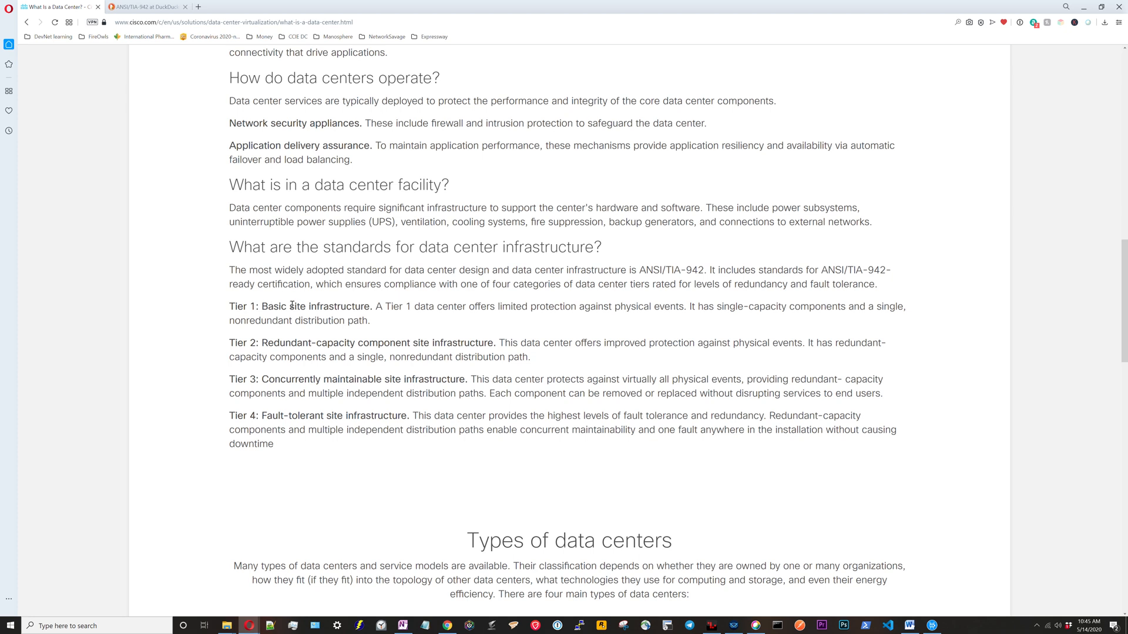
mouse_move(301, 417)
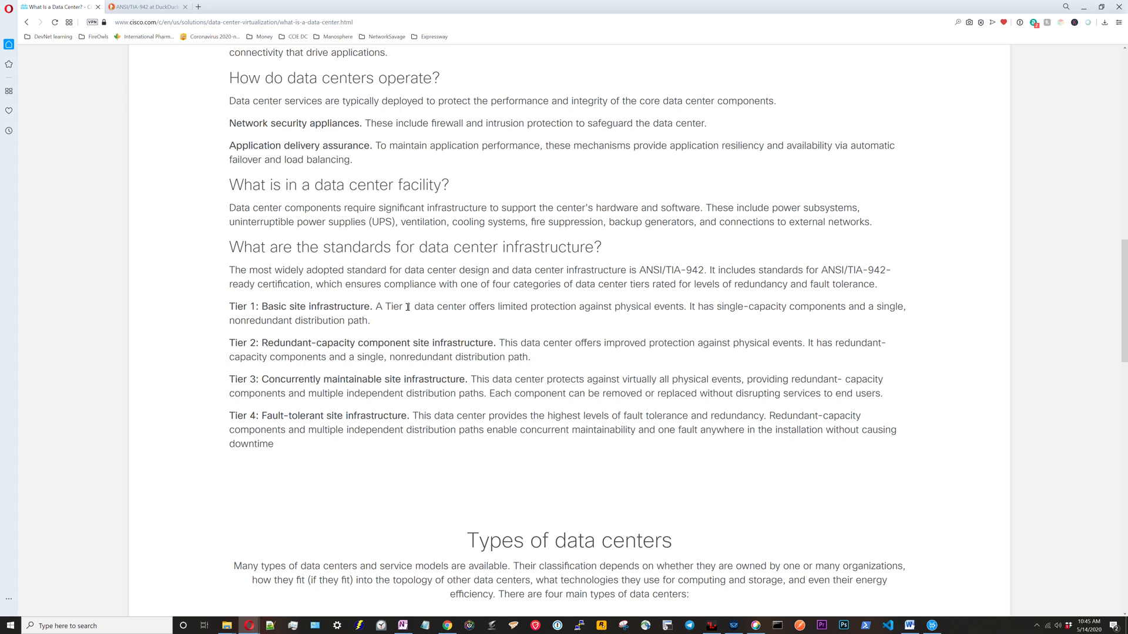
mouse_move(621, 303)
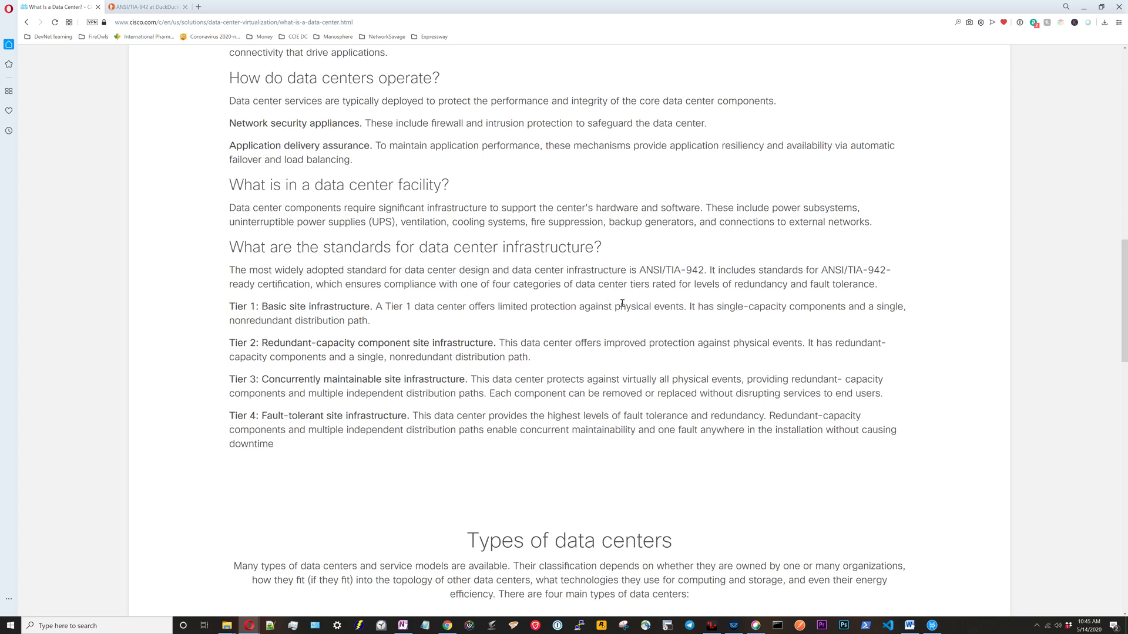
mouse_move(748, 303)
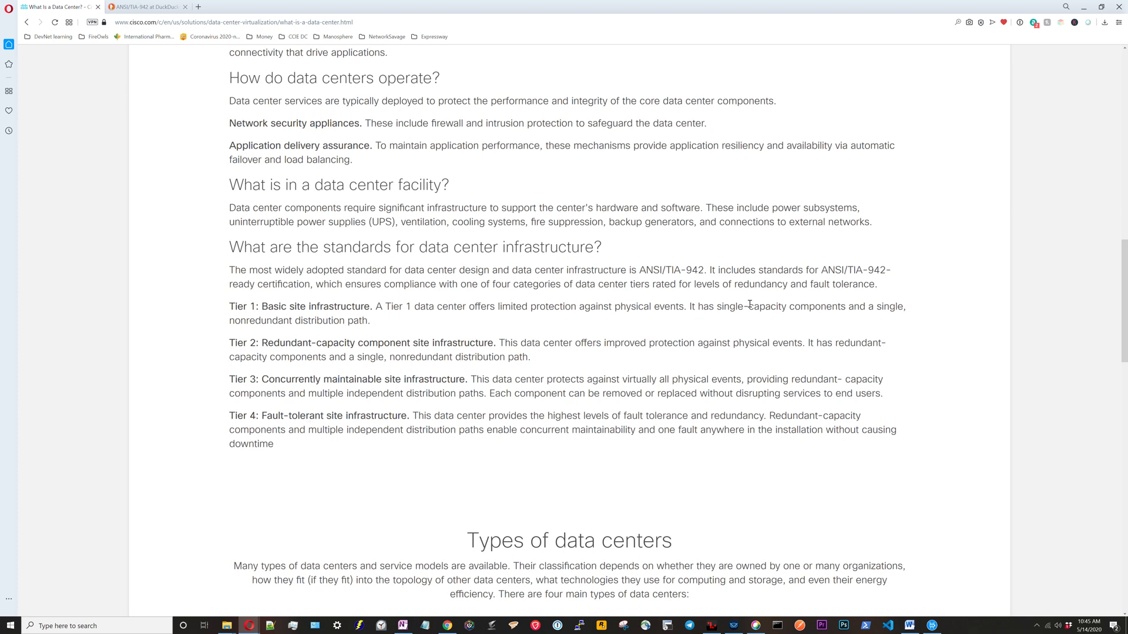
mouse_move(795, 306)
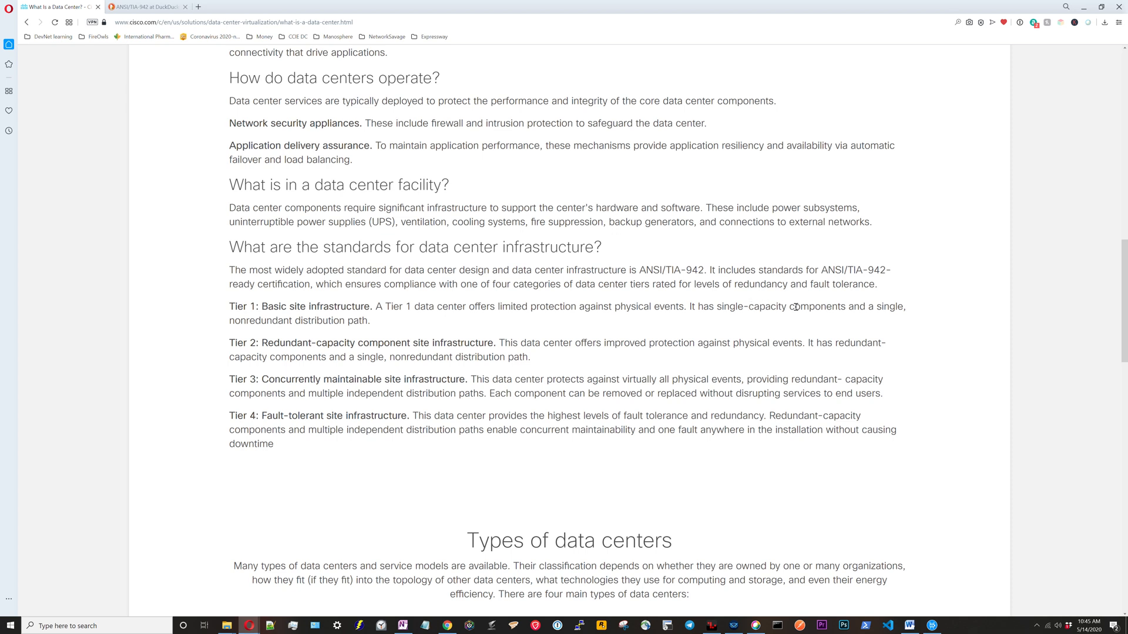
mouse_move(363, 321)
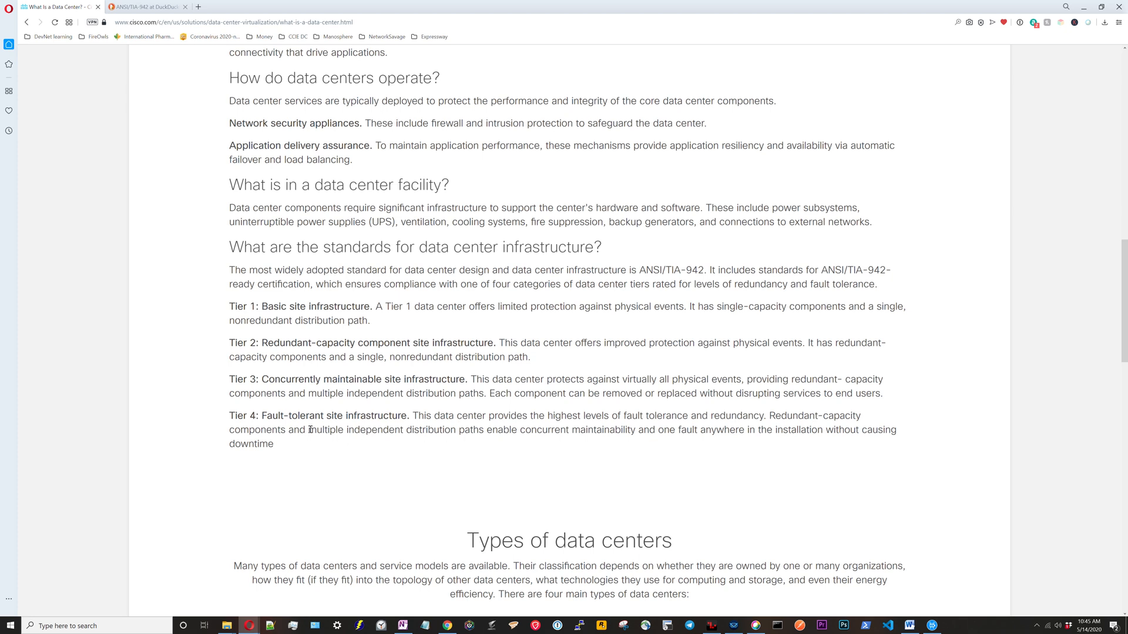
mouse_move(543, 442)
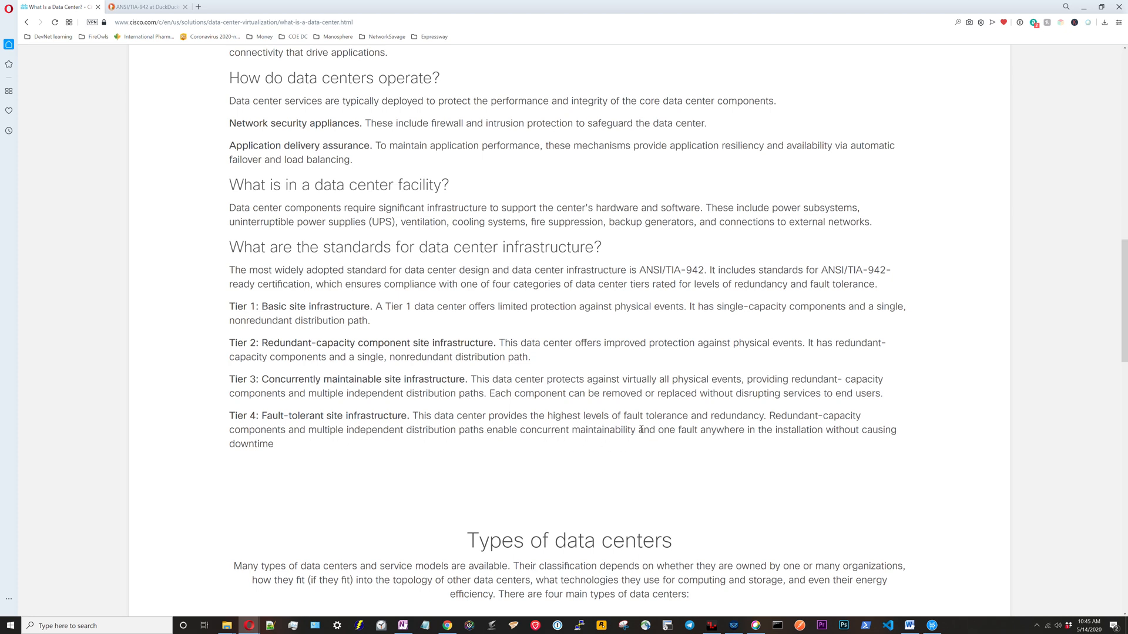
mouse_move(760, 430)
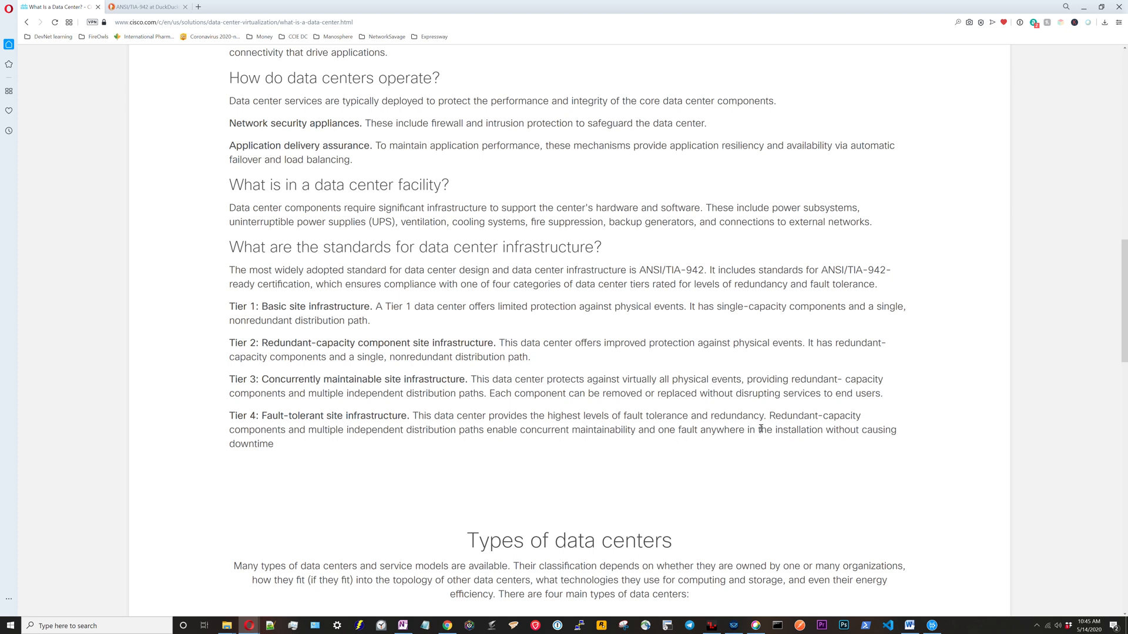
mouse_move(792, 425)
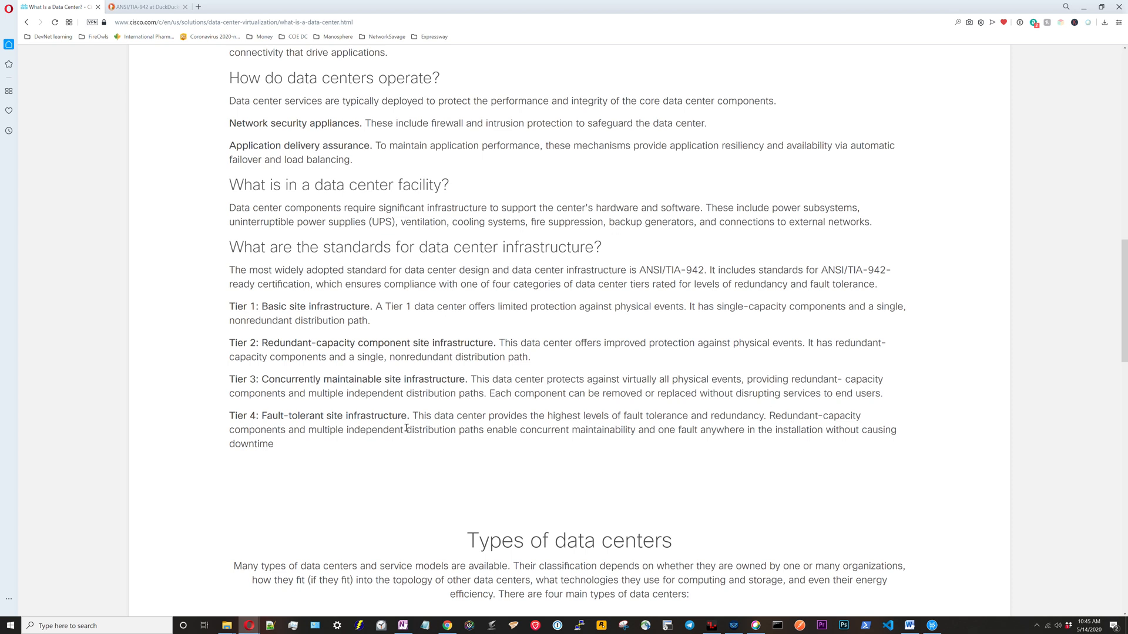
mouse_move(405, 428)
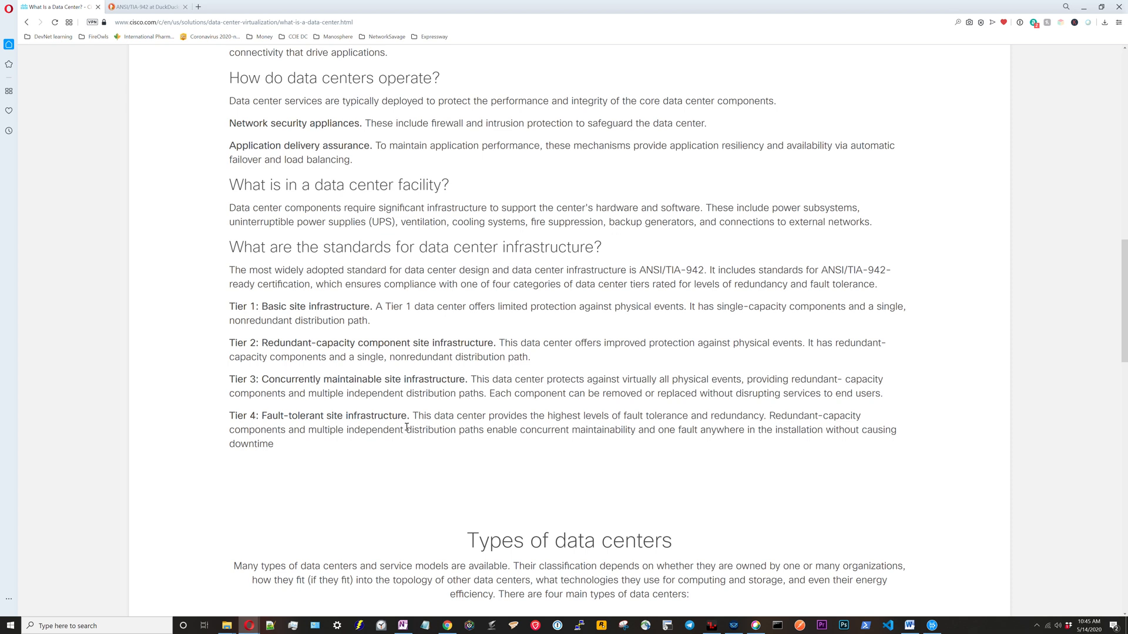
mouse_move(326, 453)
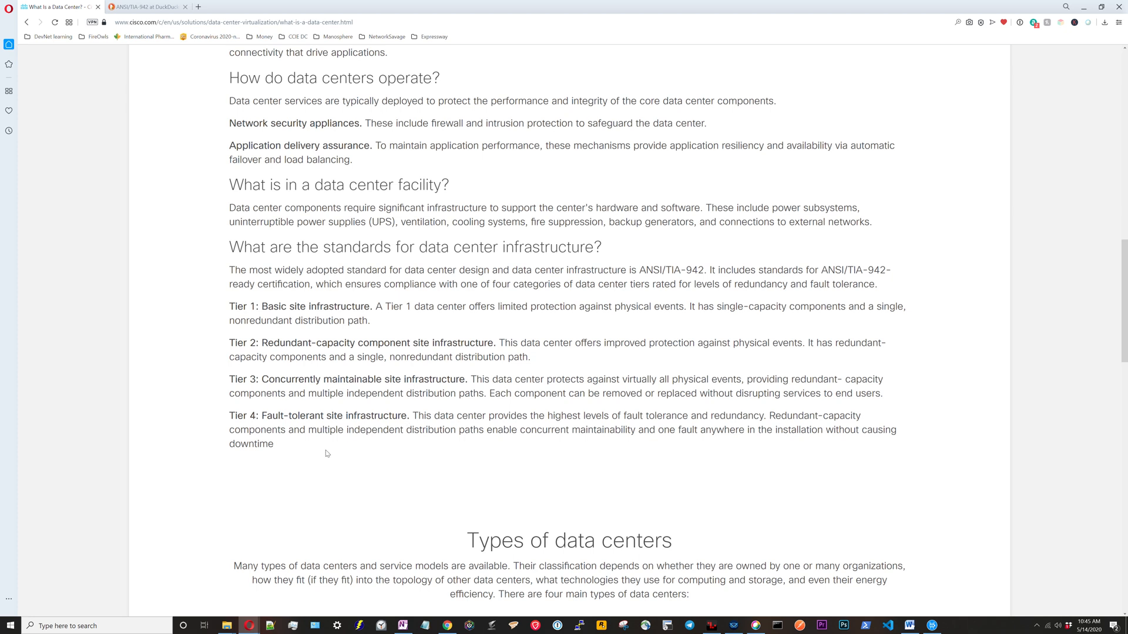
mouse_move(456, 447)
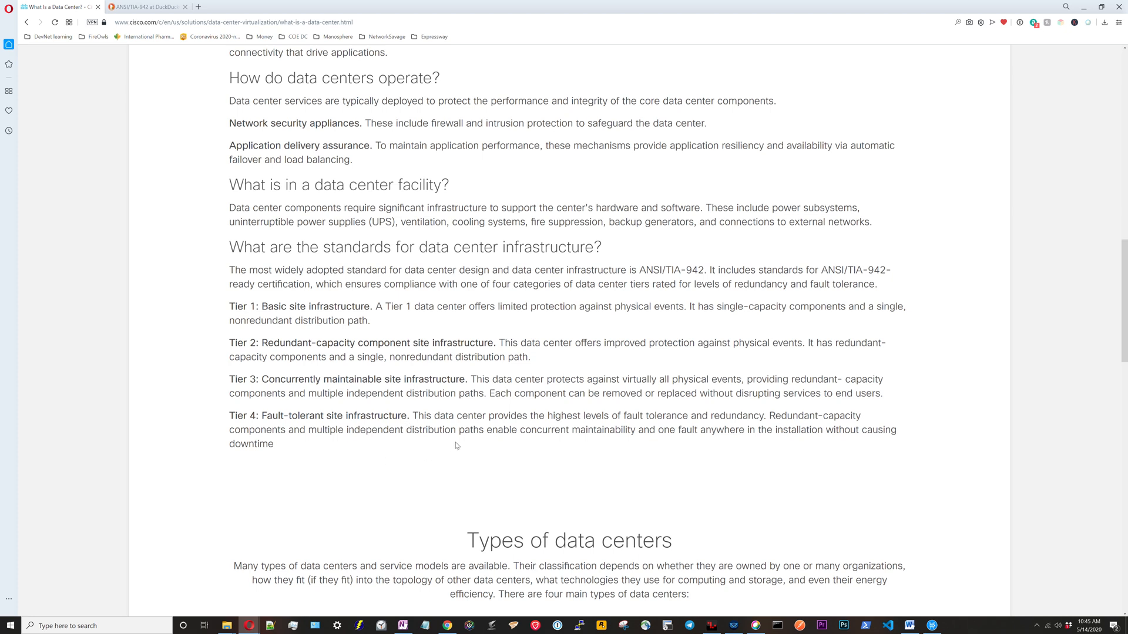
mouse_move(467, 430)
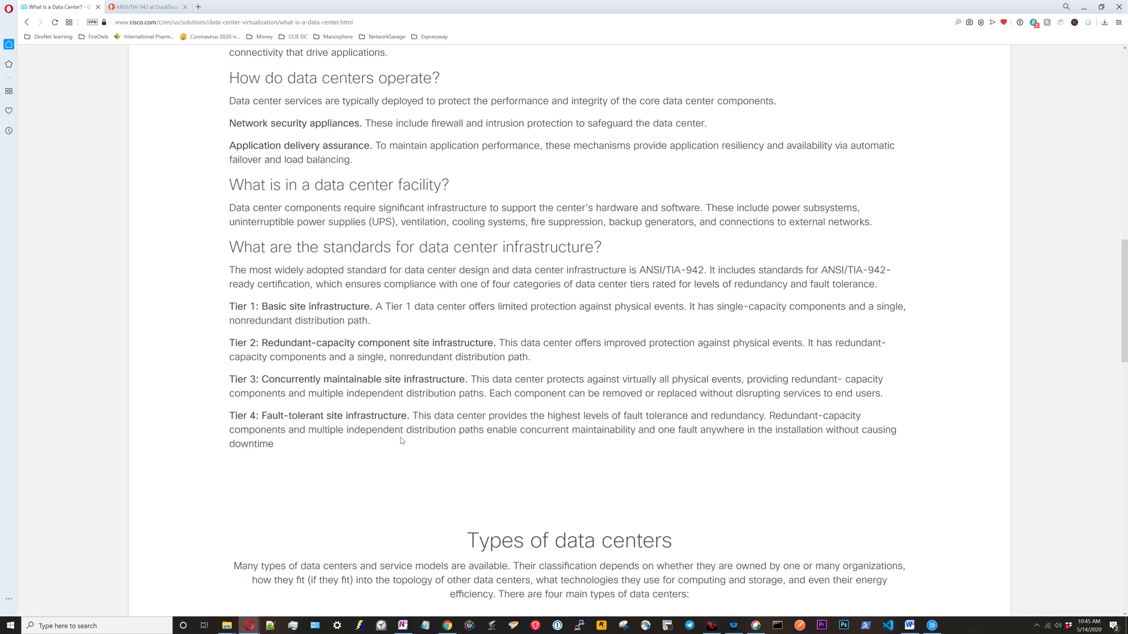
mouse_move(457, 426)
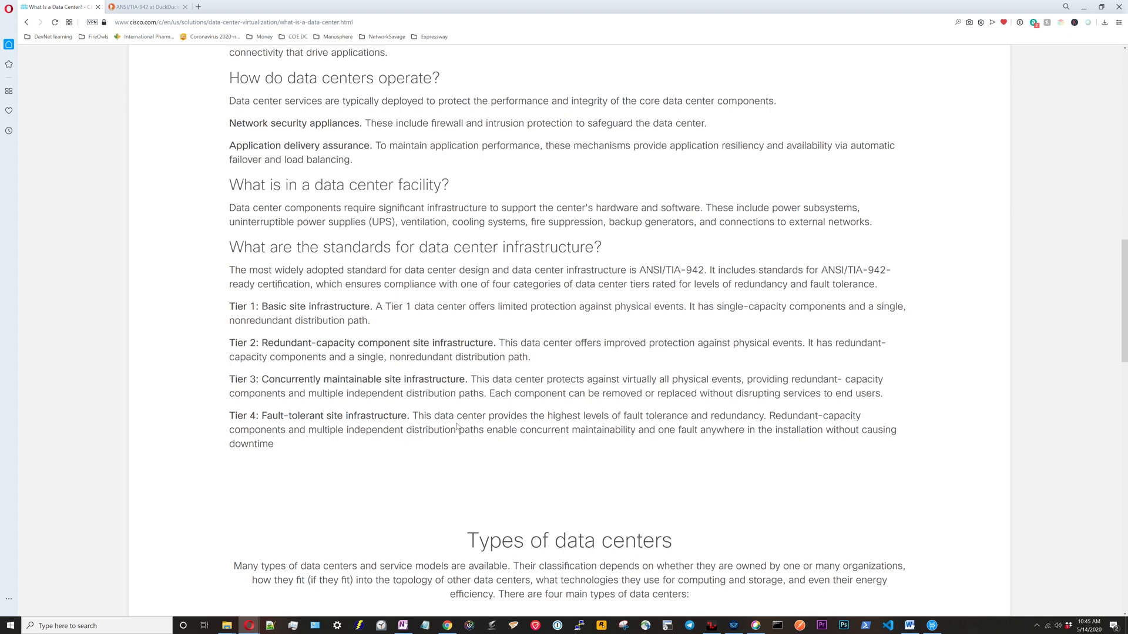
mouse_move(699, 394)
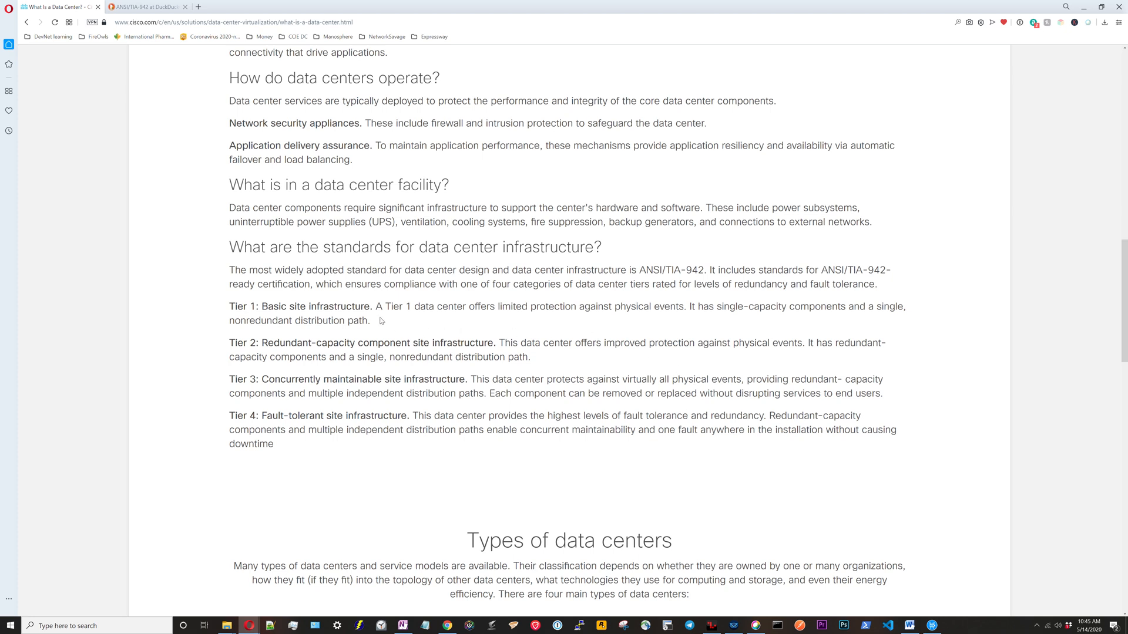
mouse_move(440, 335)
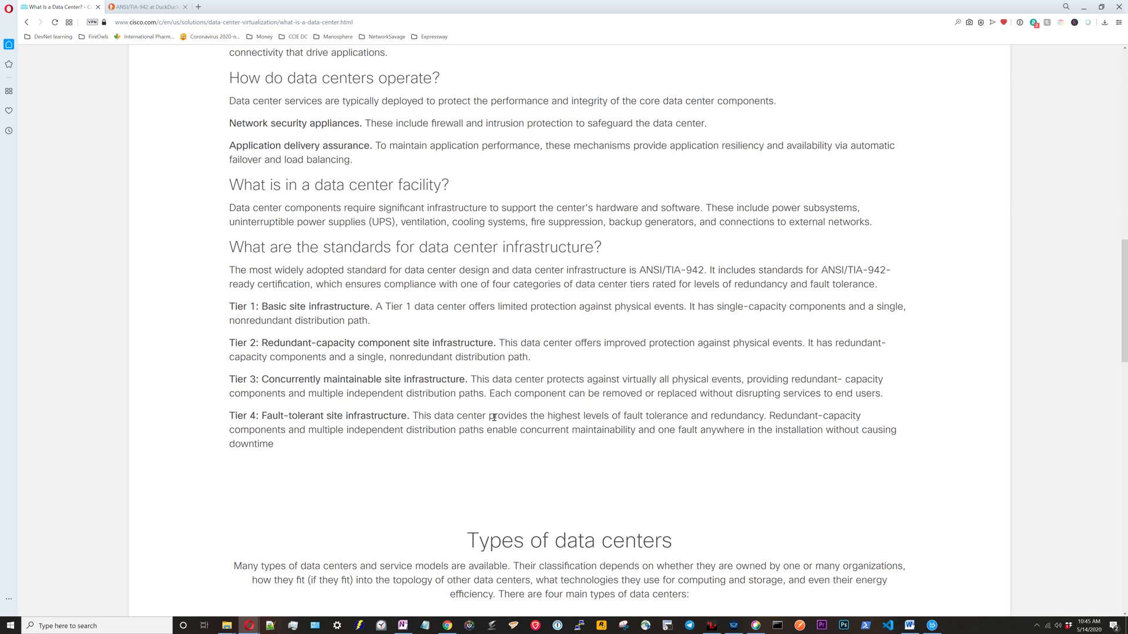
mouse_move(407, 309)
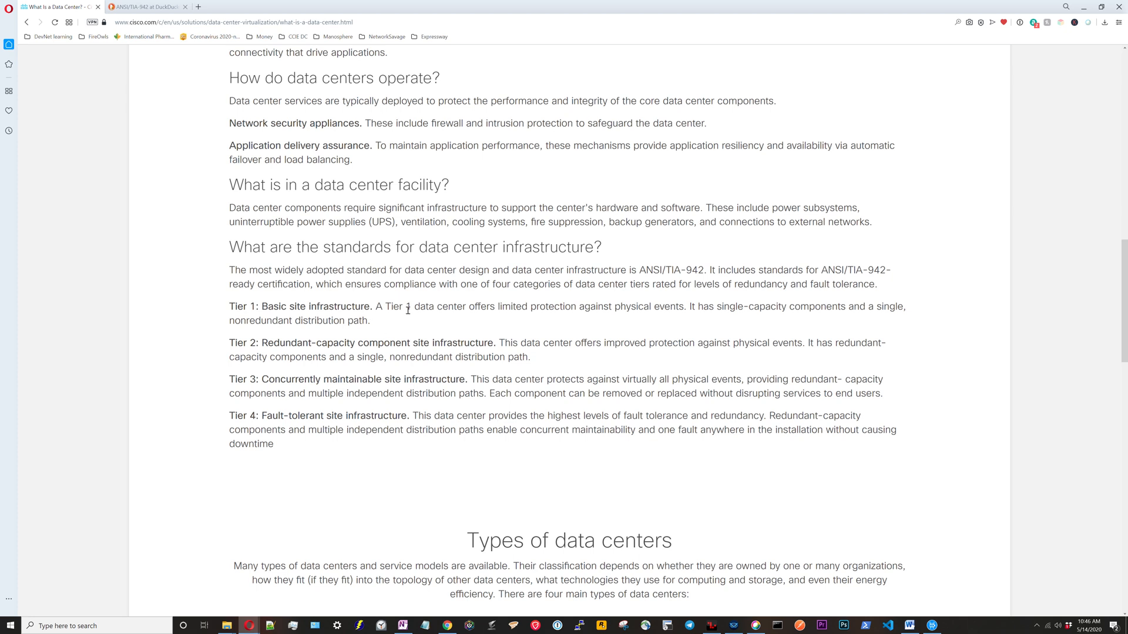
mouse_move(427, 310)
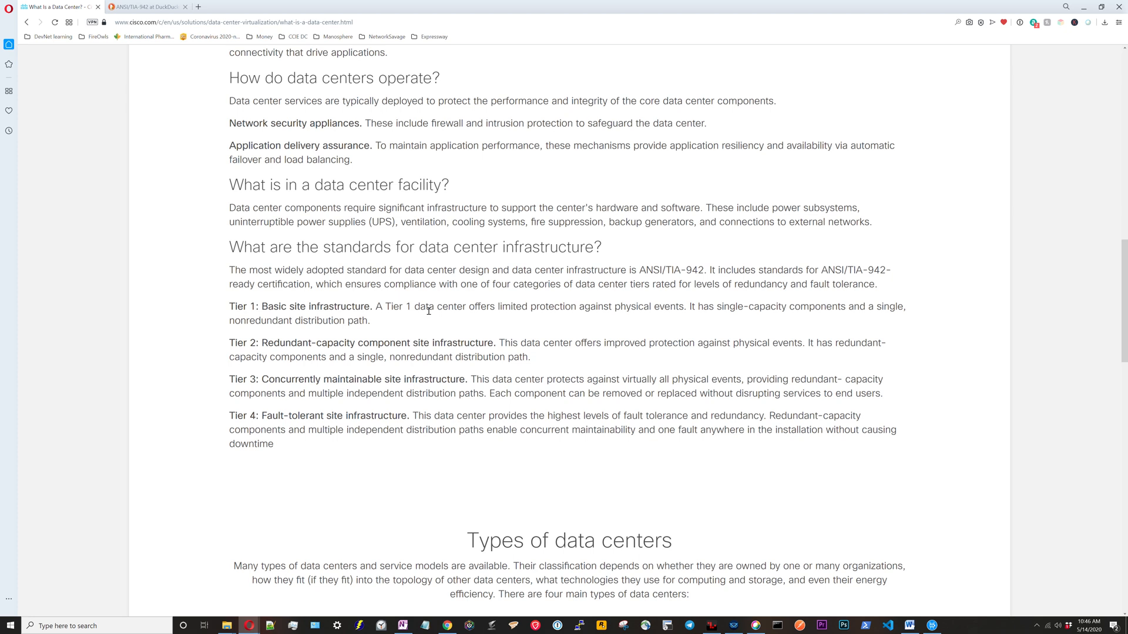
mouse_move(412, 409)
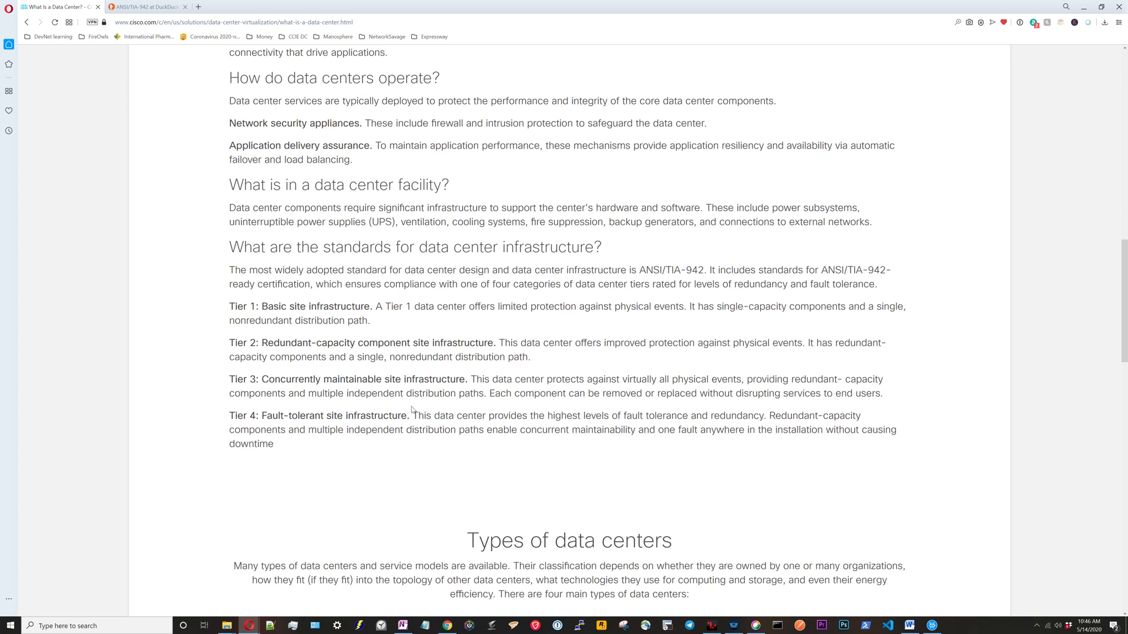
mouse_move(443, 437)
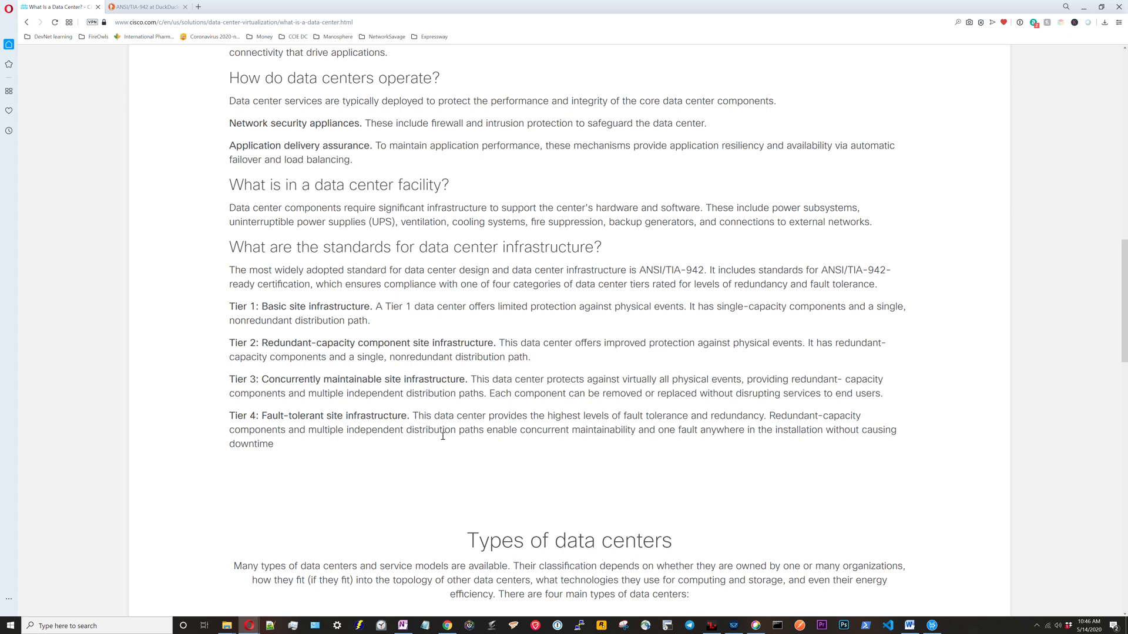
mouse_move(451, 424)
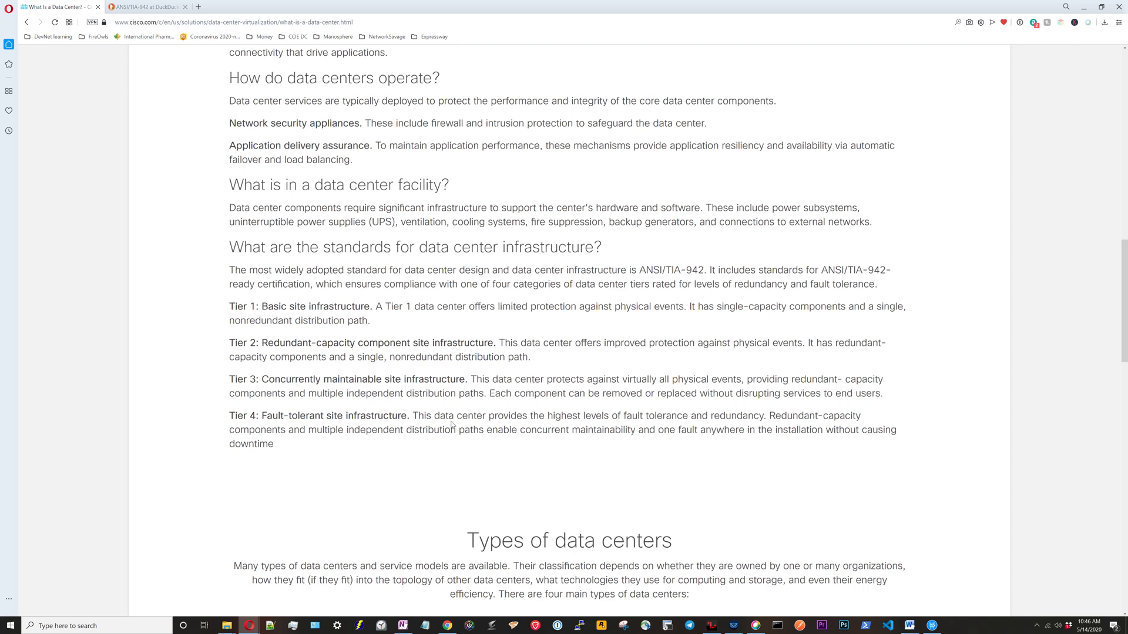
mouse_move(474, 415)
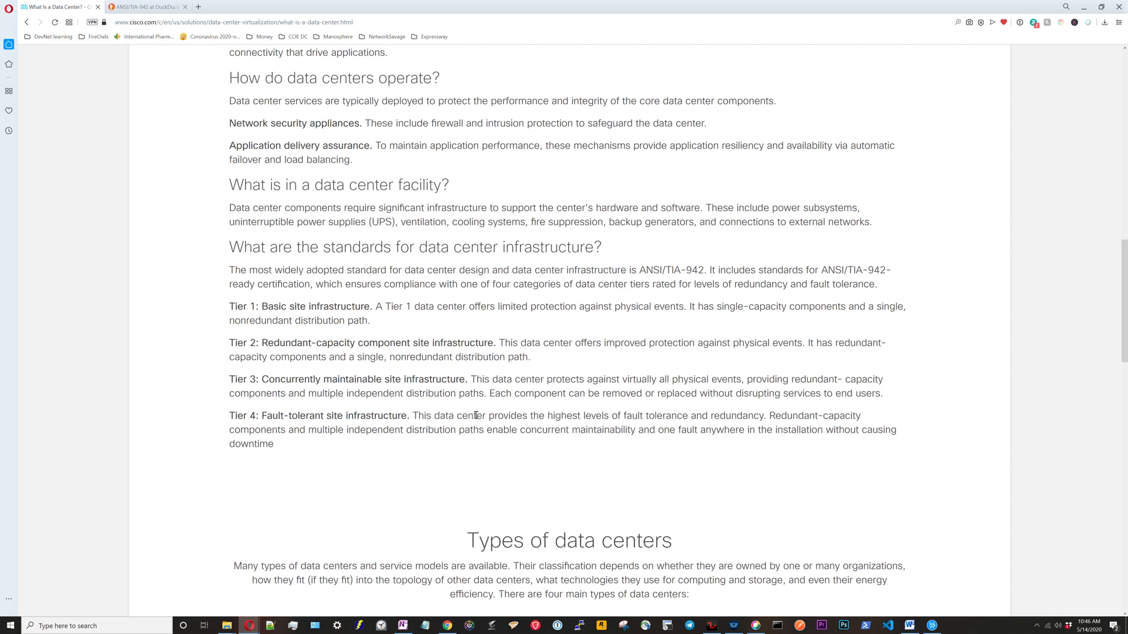
- Scroll to the data center infrastructure standards section with its four tier levels
scroll("down", 3)
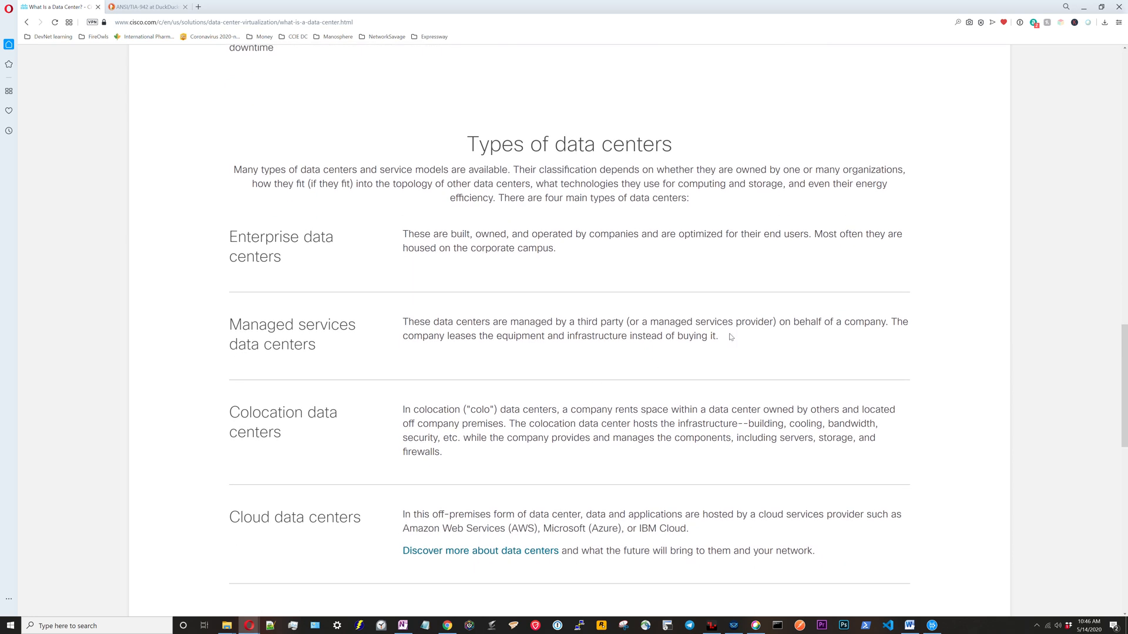
mouse_move(382, 244)
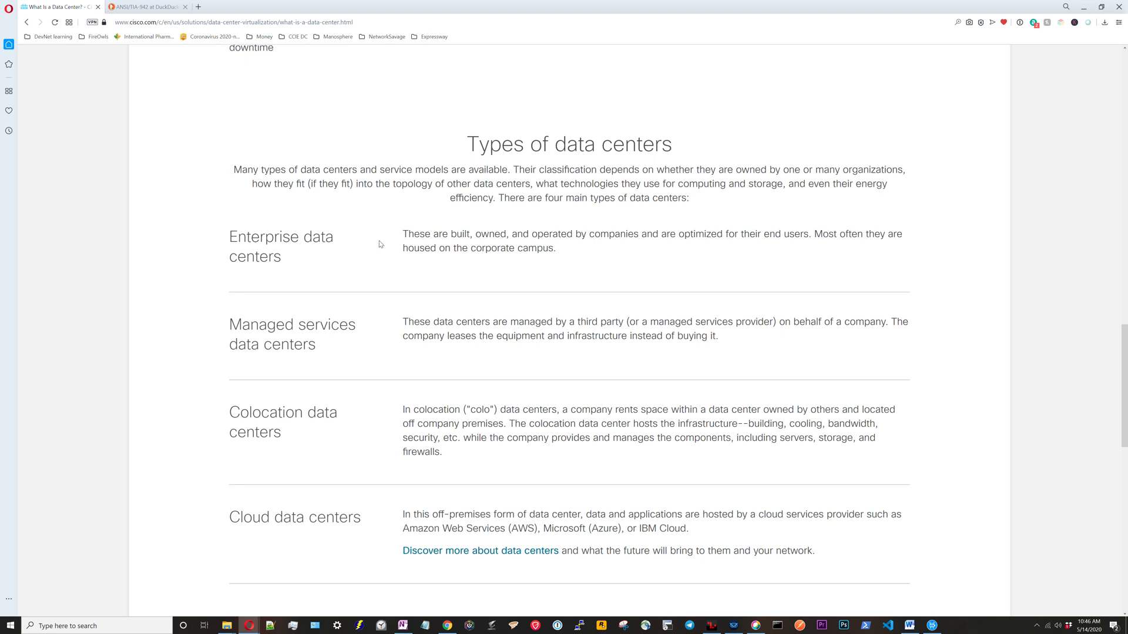
mouse_move(370, 254)
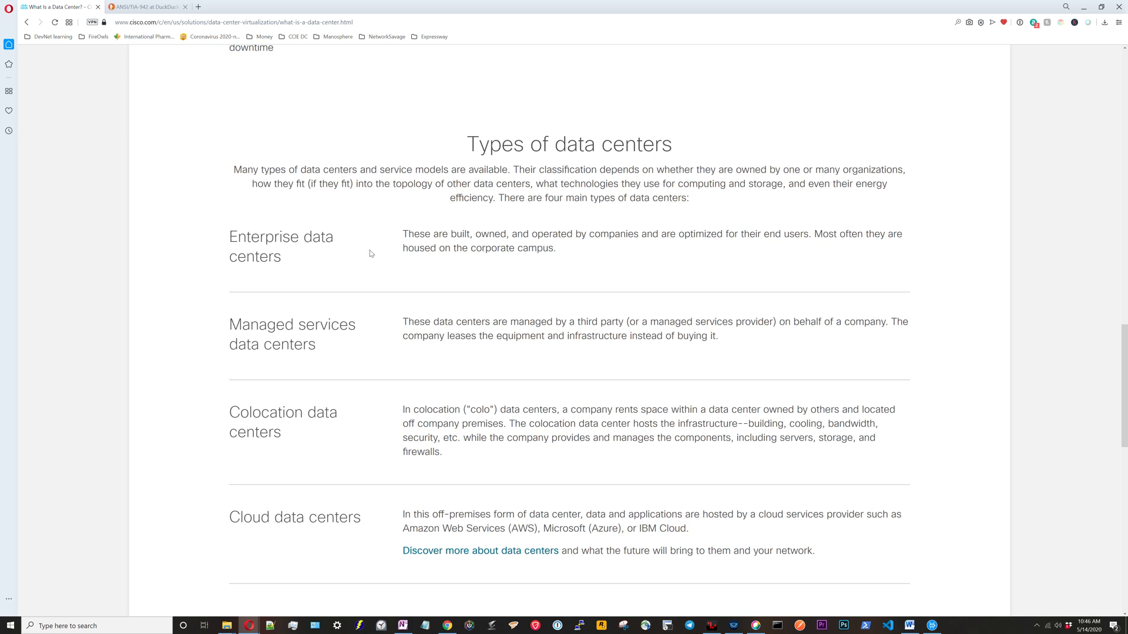
mouse_move(366, 256)
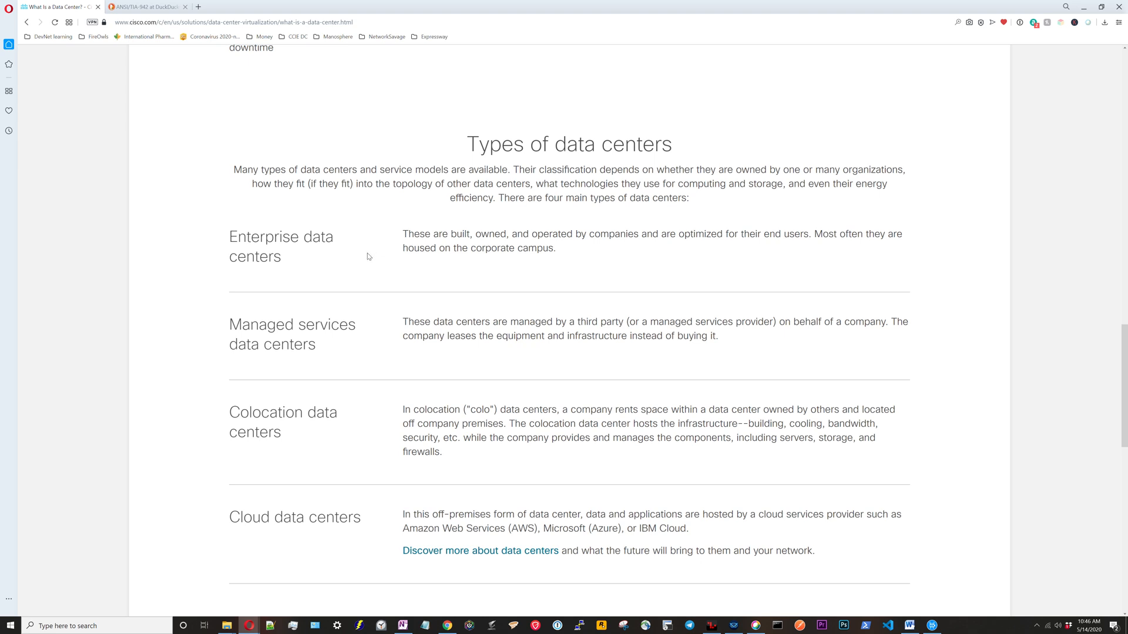
mouse_move(359, 293)
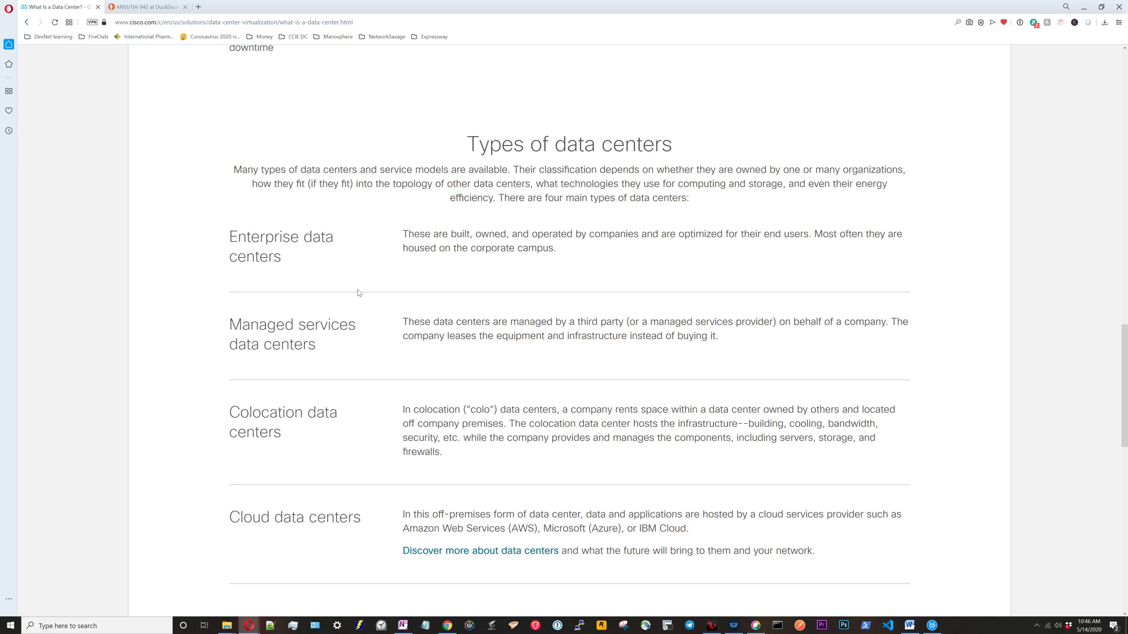
mouse_move(441, 261)
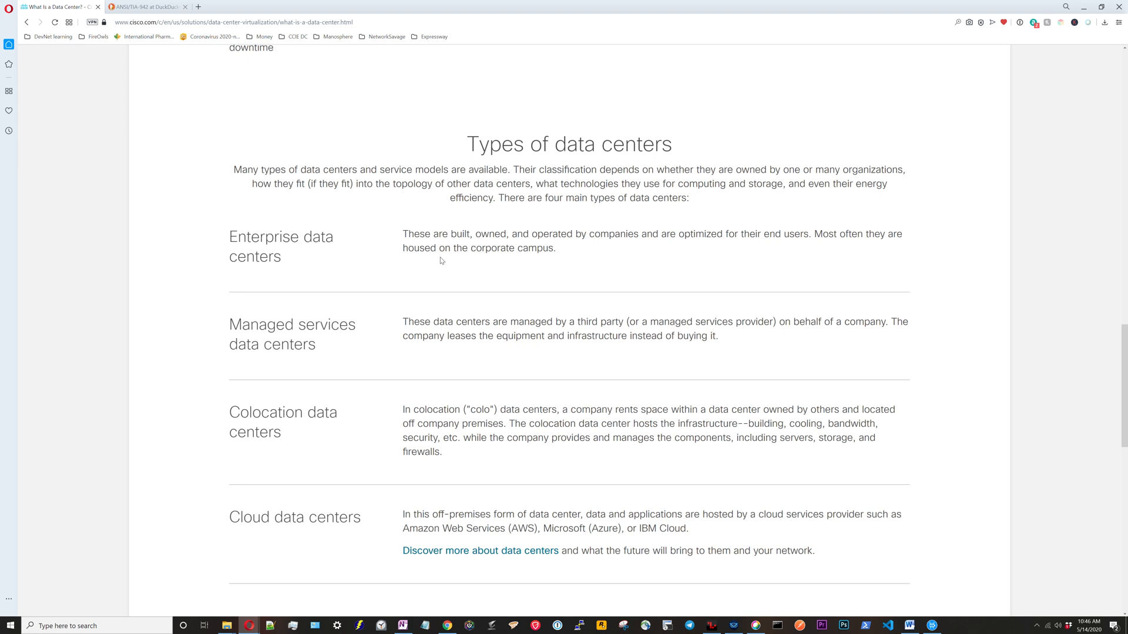
mouse_move(461, 253)
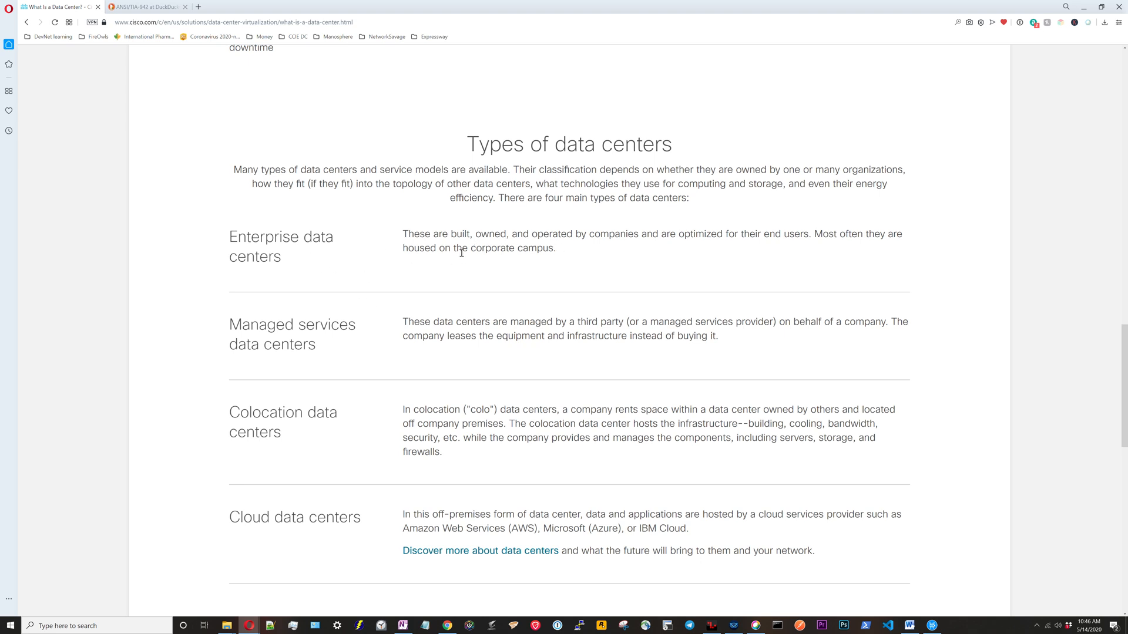
mouse_move(499, 246)
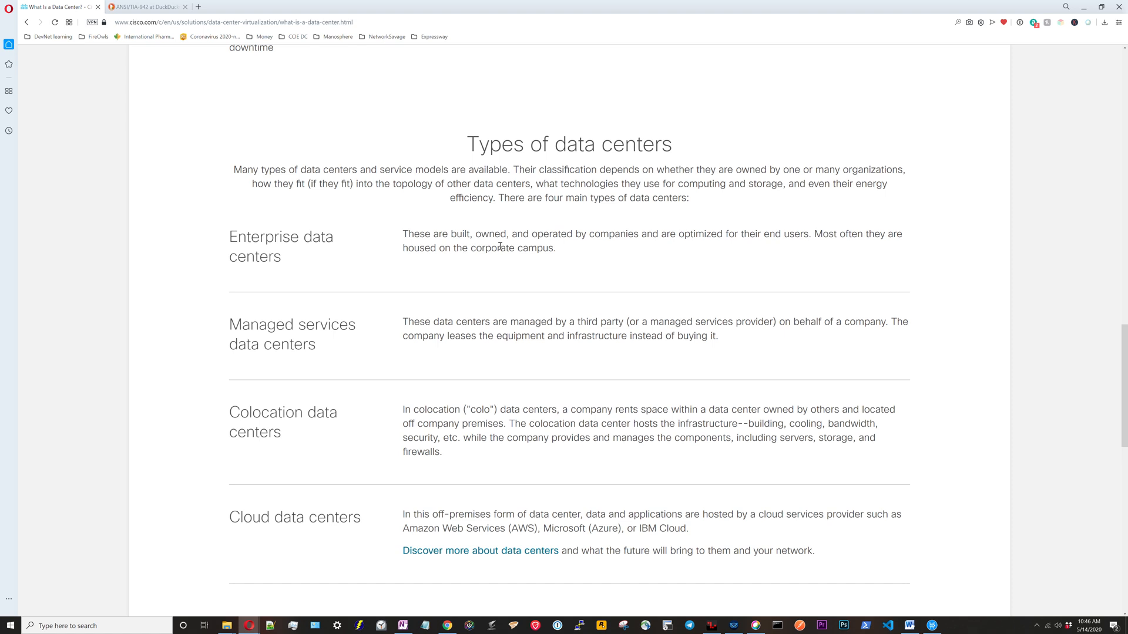
mouse_move(575, 252)
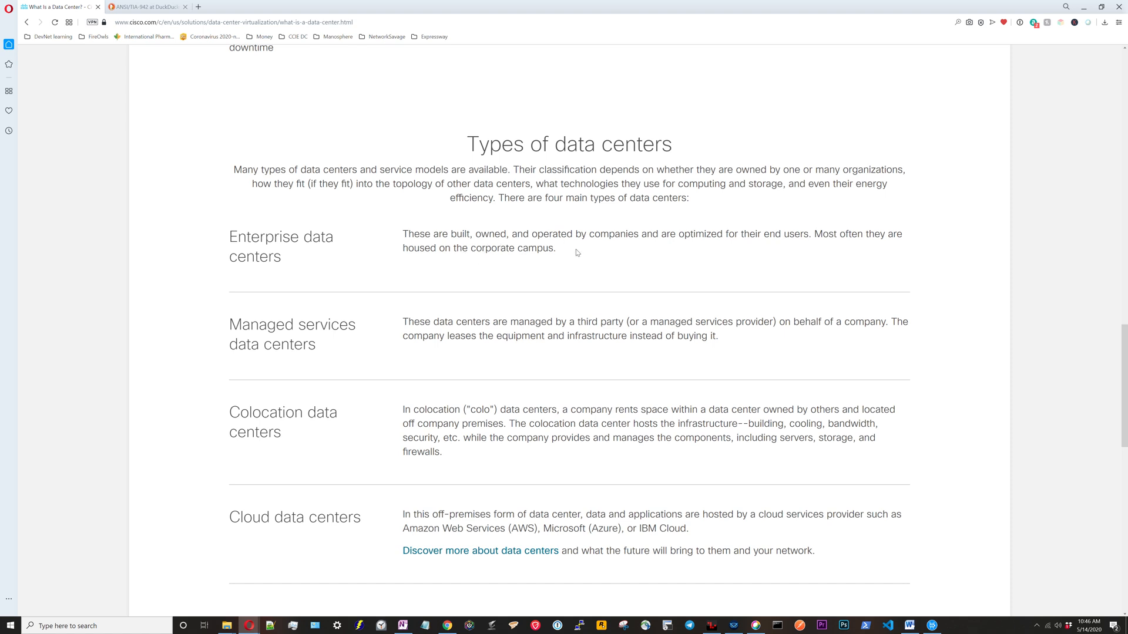
mouse_move(567, 249)
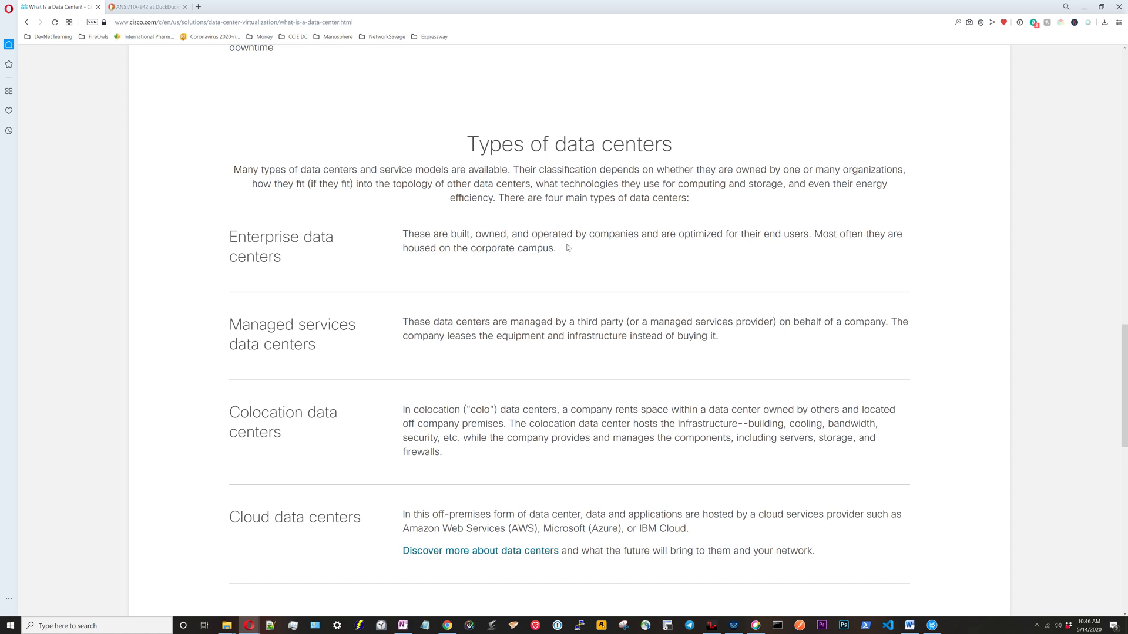
mouse_move(591, 257)
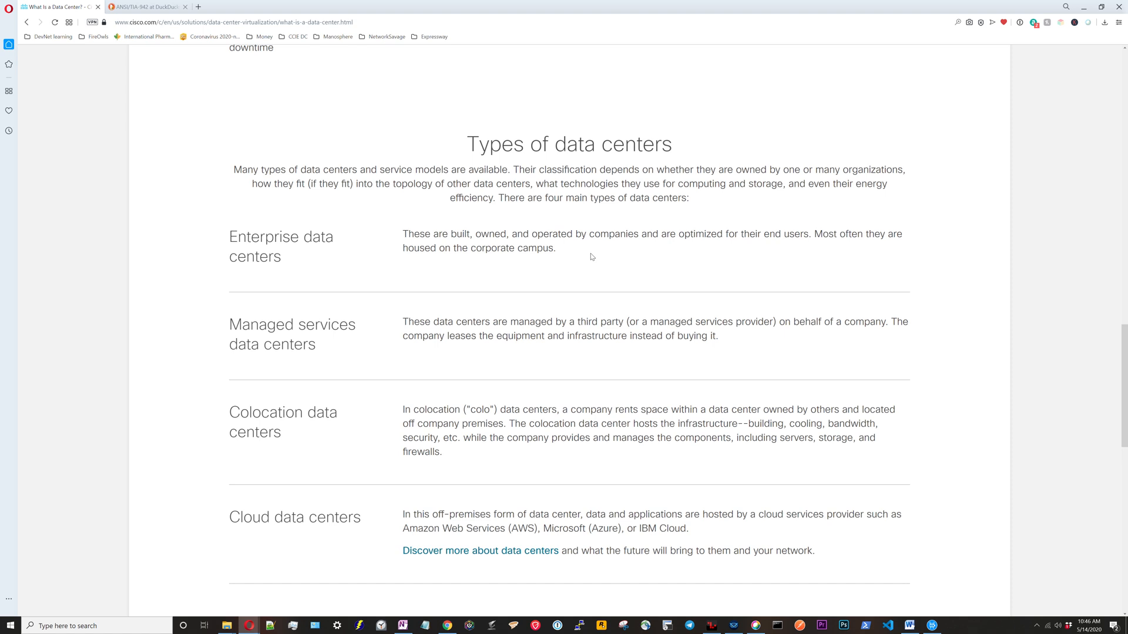
mouse_move(455, 331)
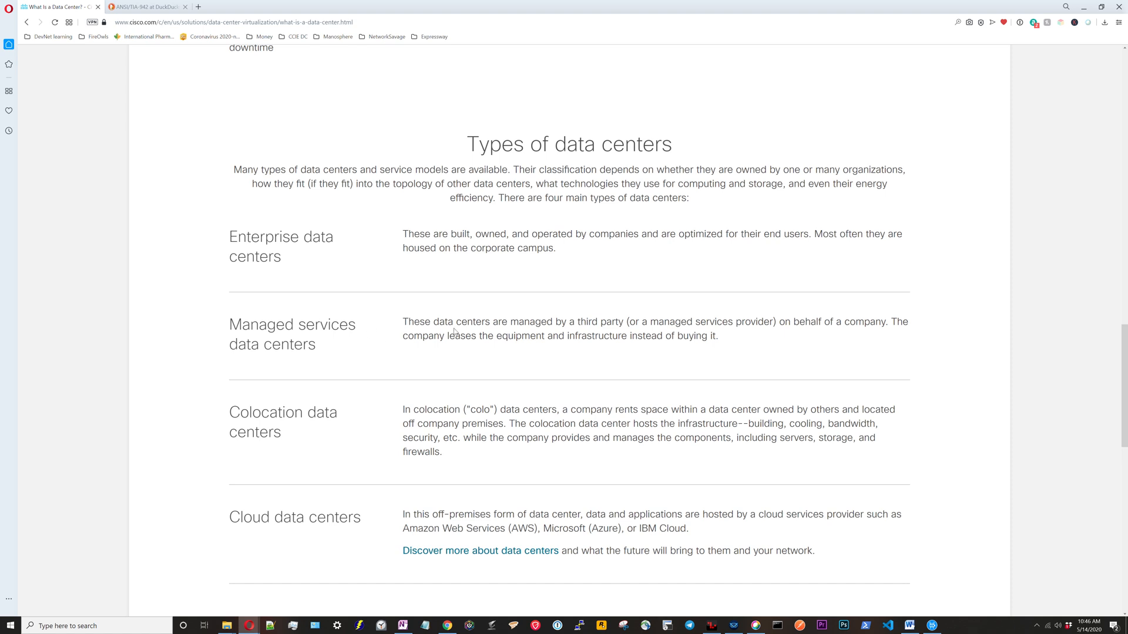
mouse_move(578, 339)
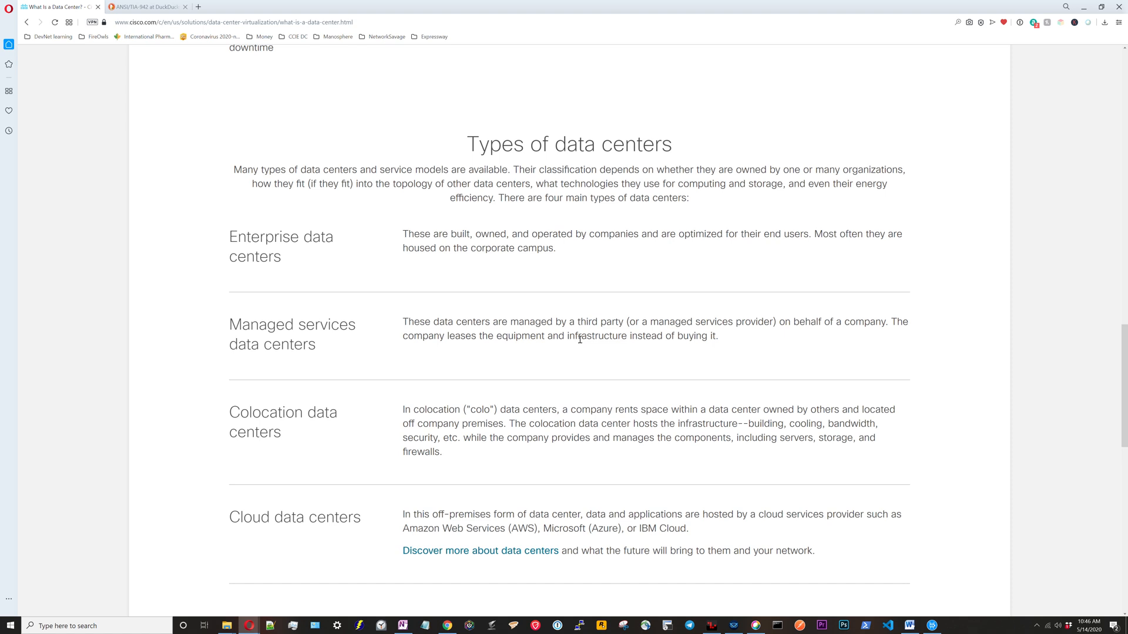
mouse_move(581, 390)
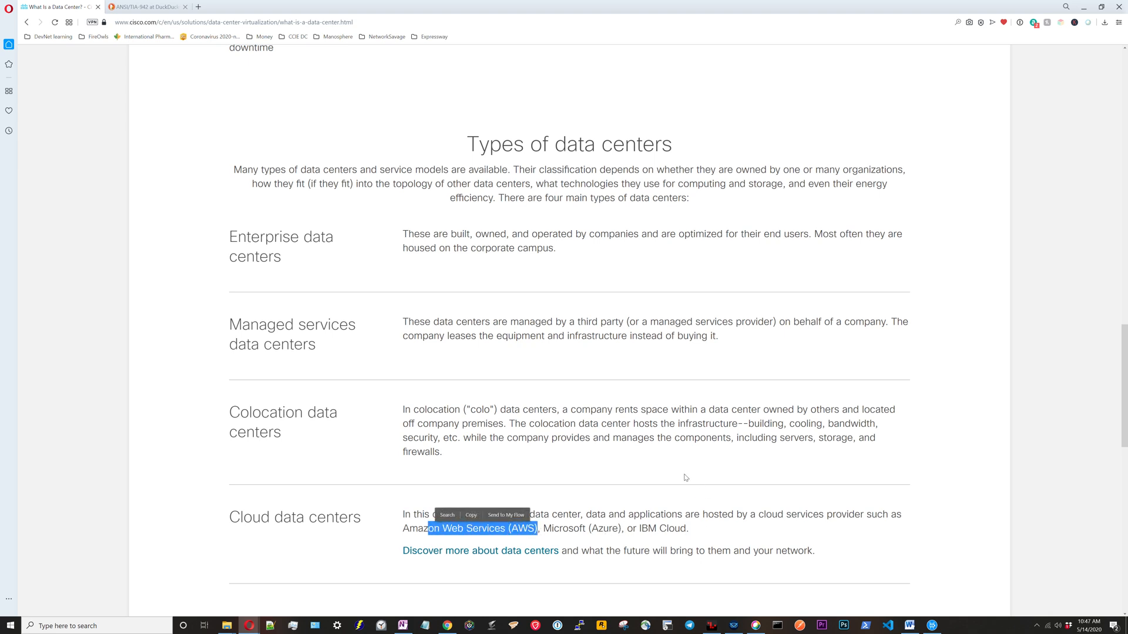
left_click(690, 476)
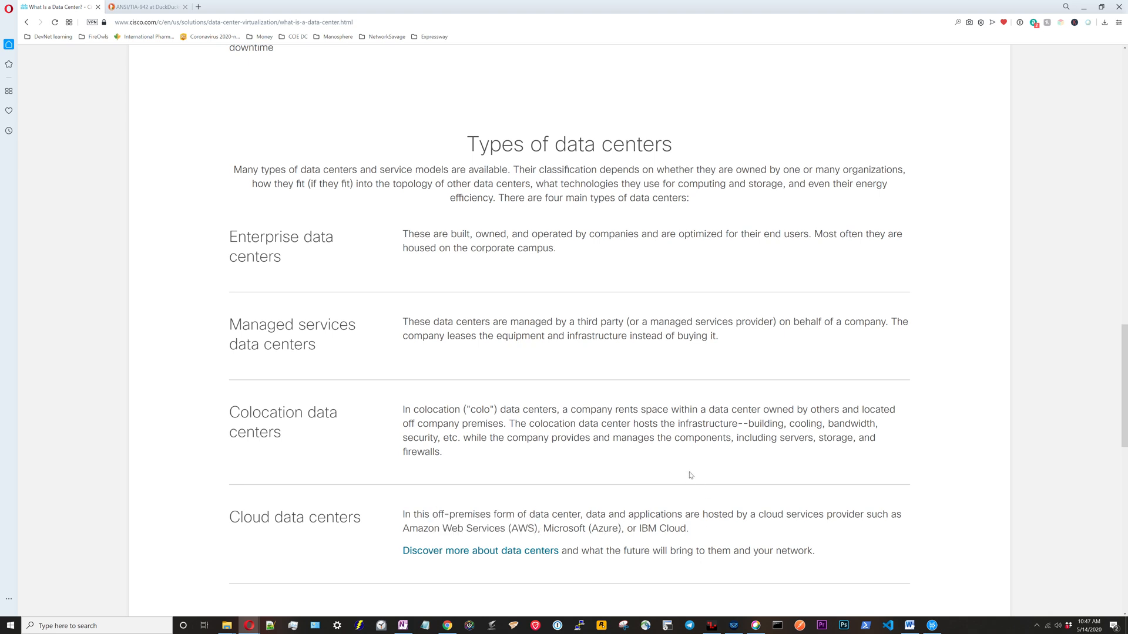